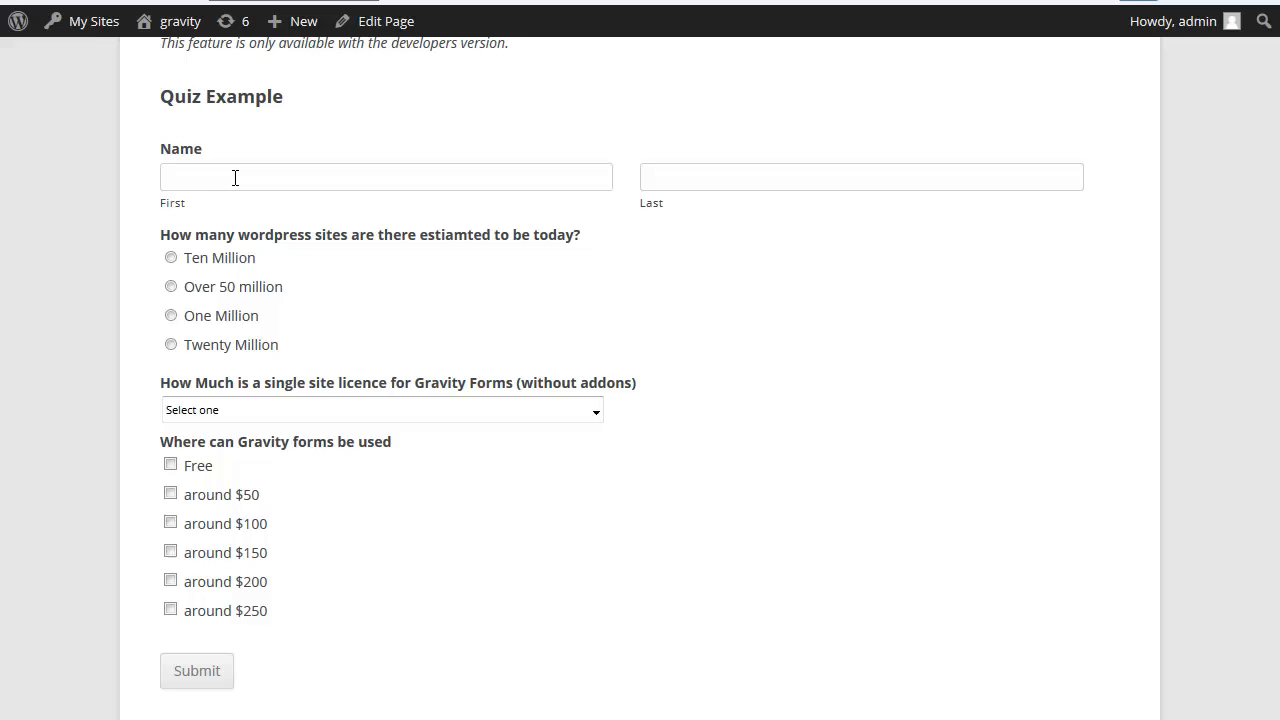
# Enter 'john' as the first name and choose 'Over 50 million' for the WordPress sites question.
pyautogui.click(386, 177)
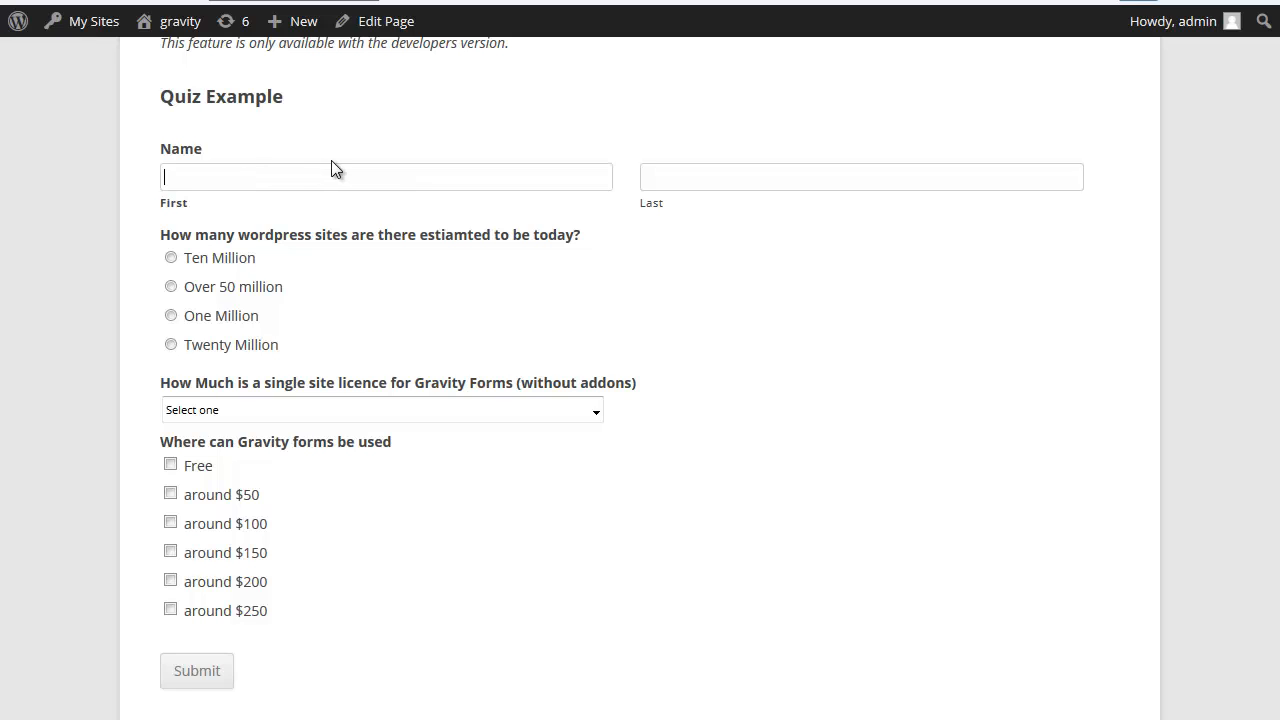
pyautogui.write('john')
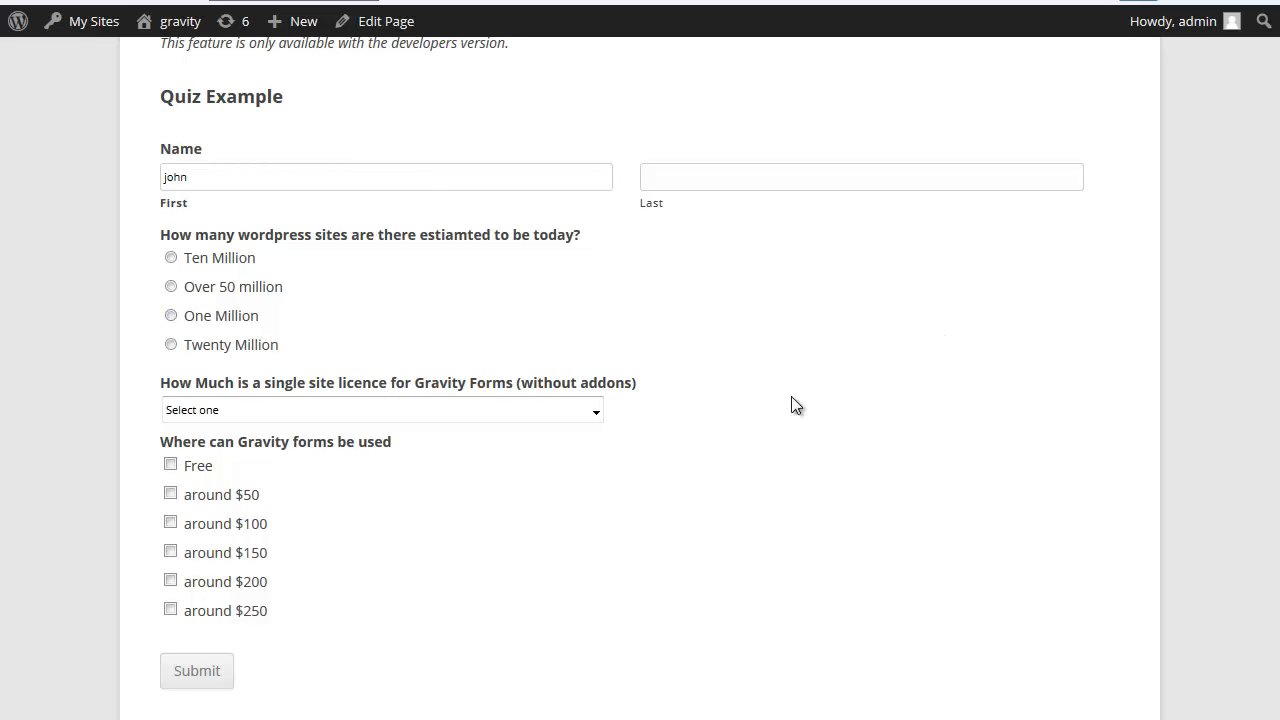
pyautogui.moveTo(137, 258)
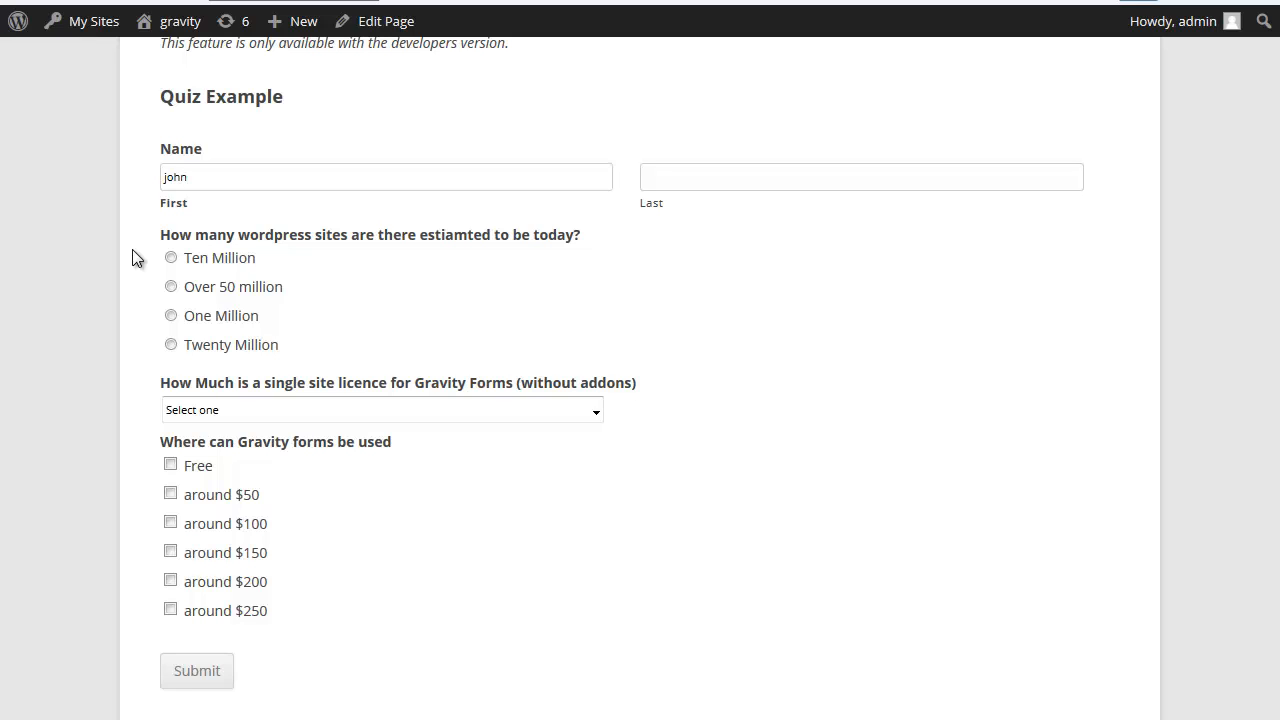
pyautogui.moveTo(145, 295)
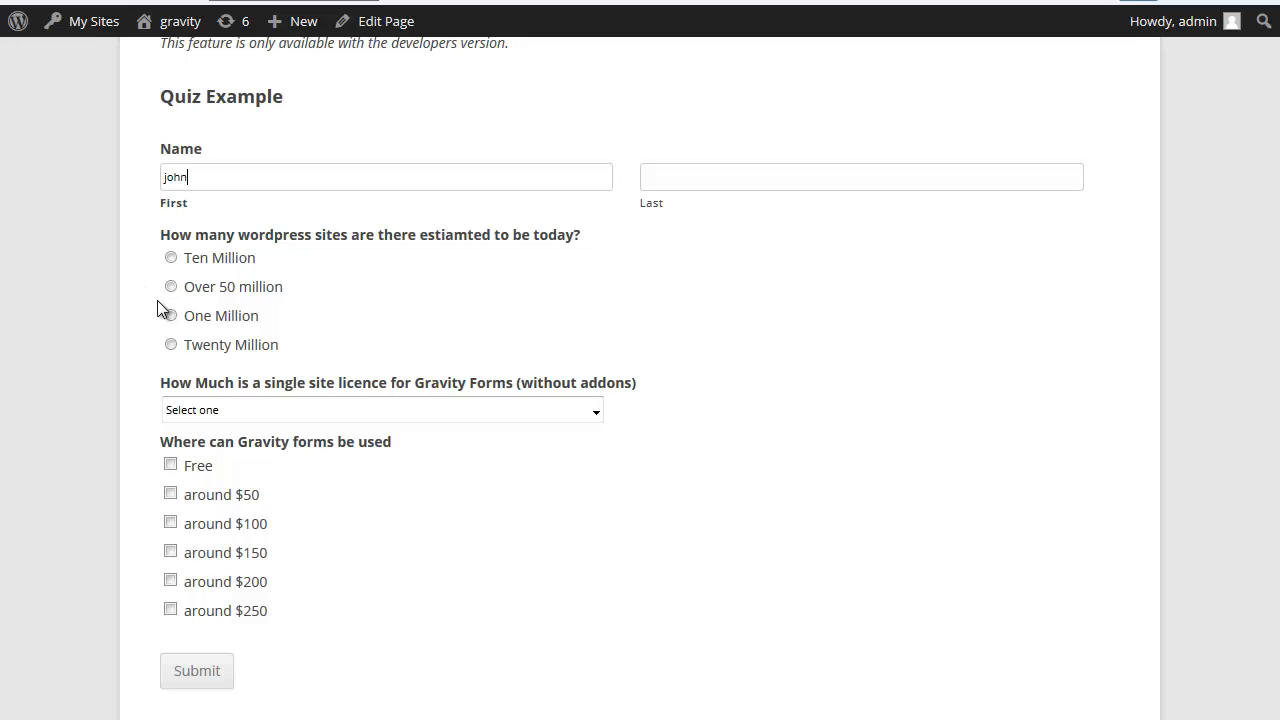
pyautogui.click(171, 286)
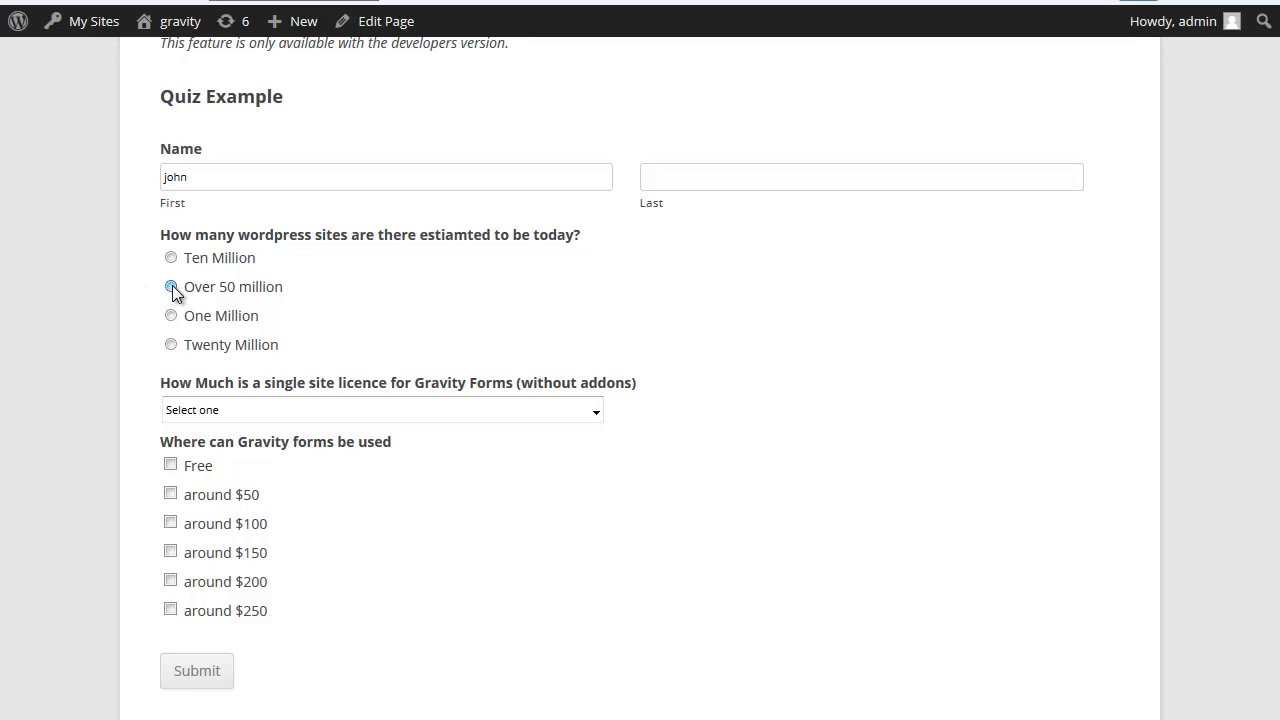
pyautogui.click(171, 287)
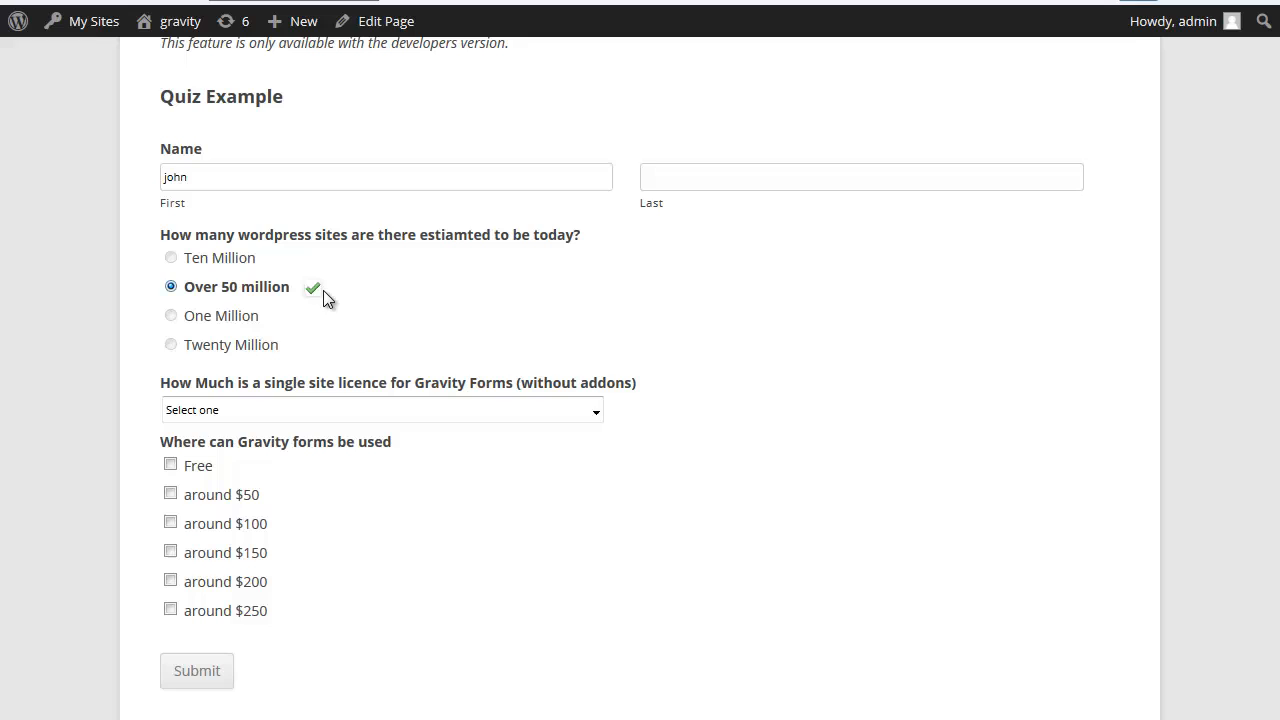
pyautogui.moveTo(222, 345)
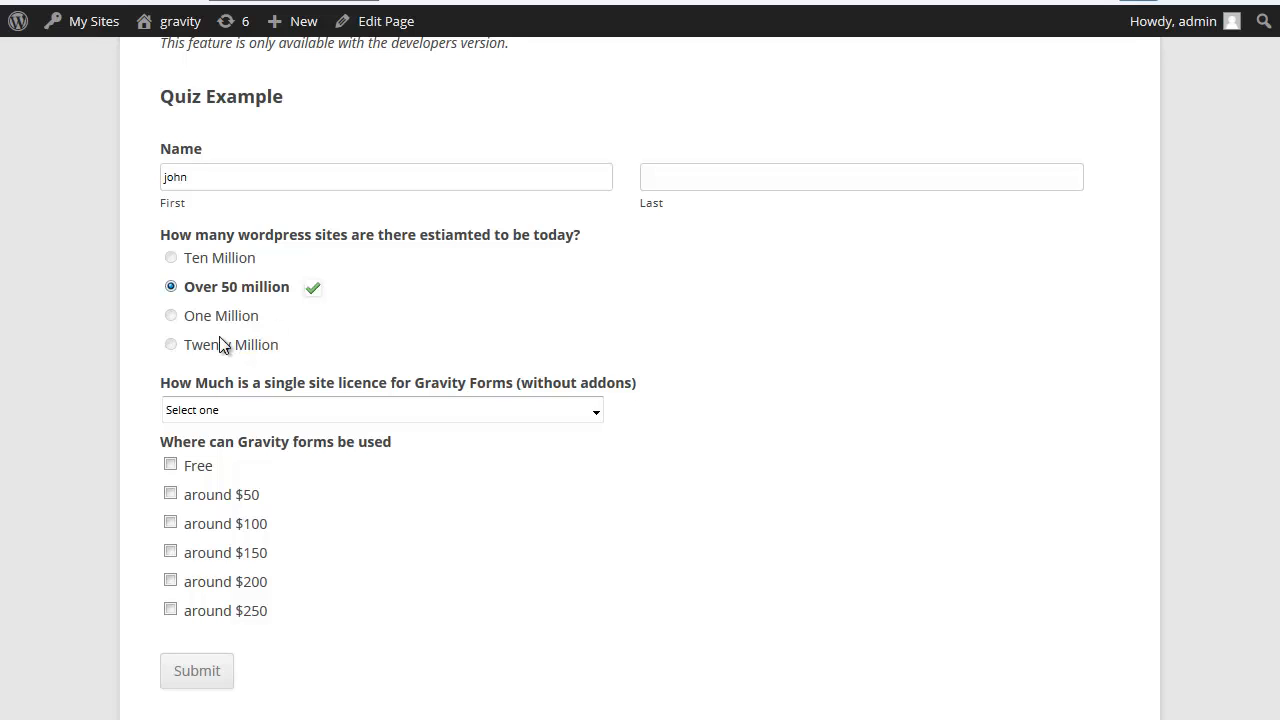
pyautogui.moveTo(140, 360)
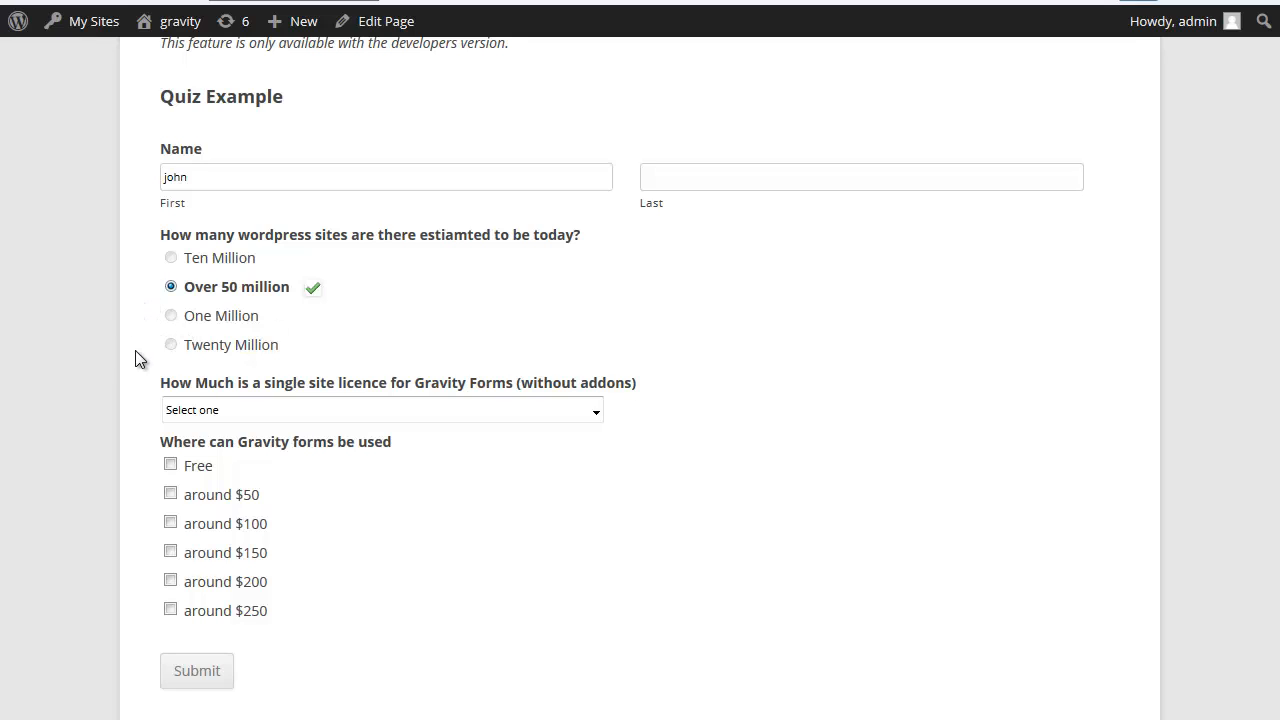
pyautogui.moveTo(695, 344)
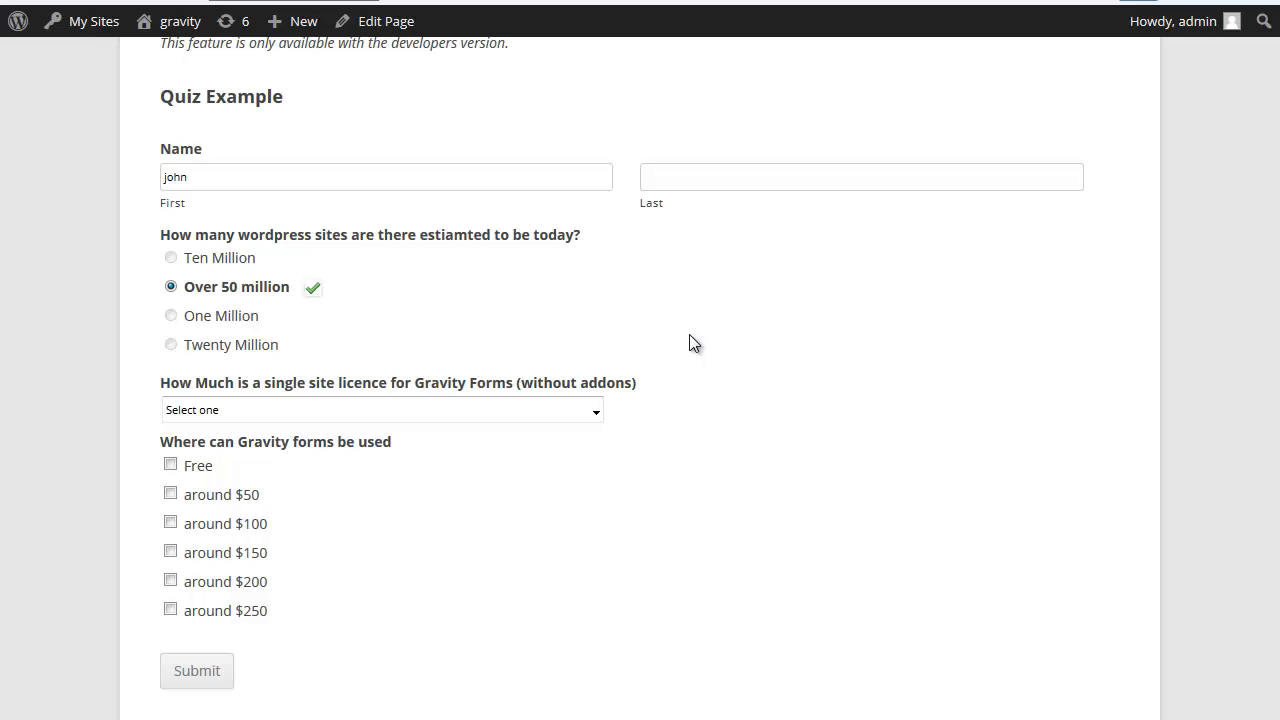
pyautogui.moveTo(640, 322)
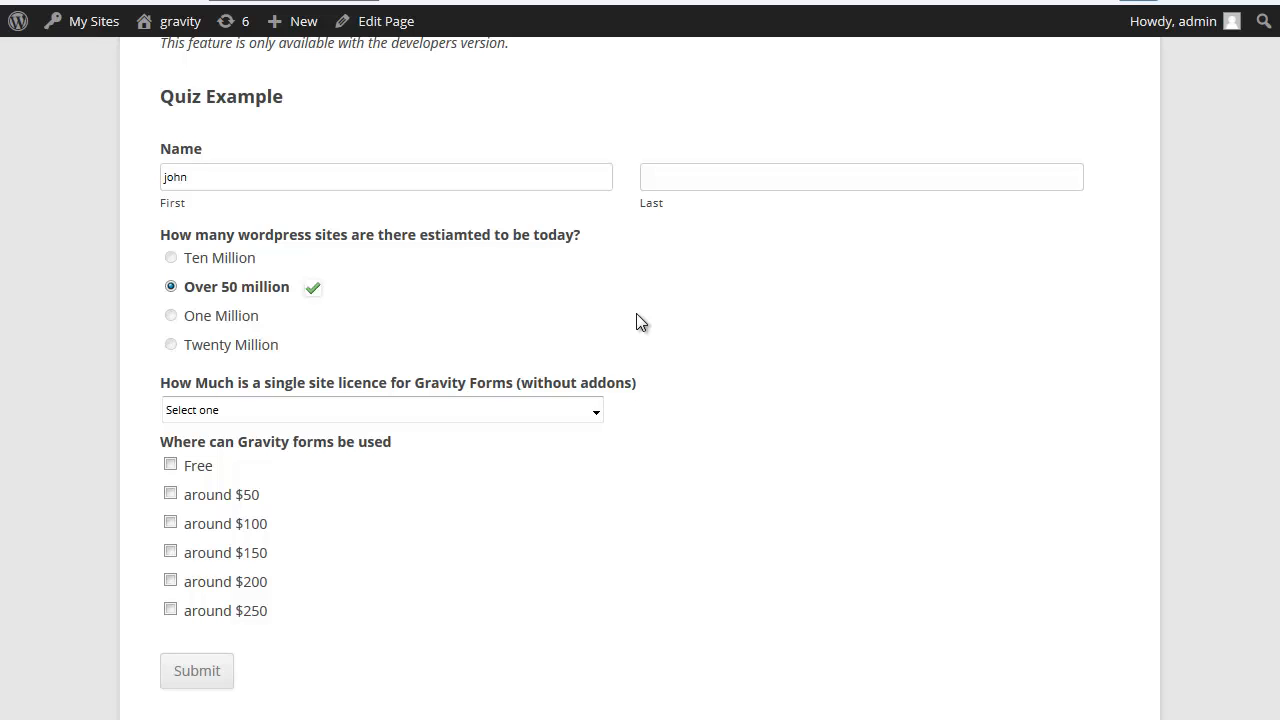
pyautogui.moveTo(675, 305)
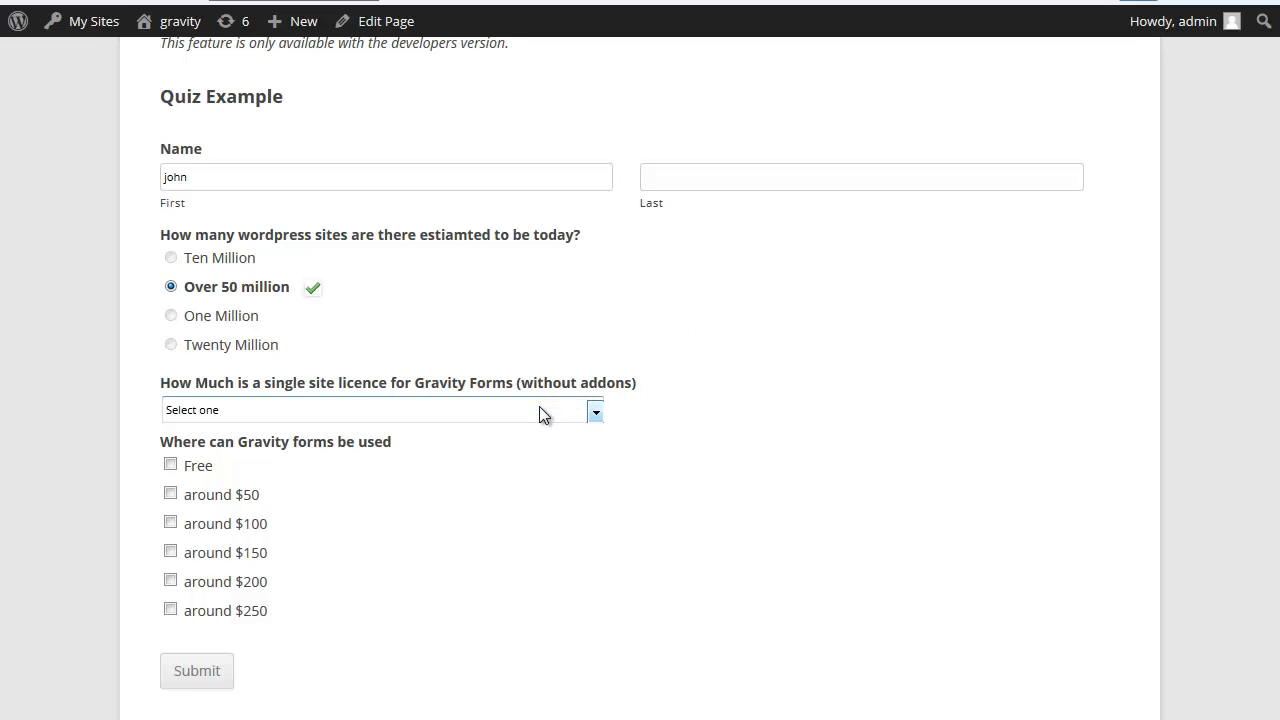
# Pick 'Around $20' for the licence price and tick 'around $200' and 'around $250'.
pyautogui.click(380, 410)
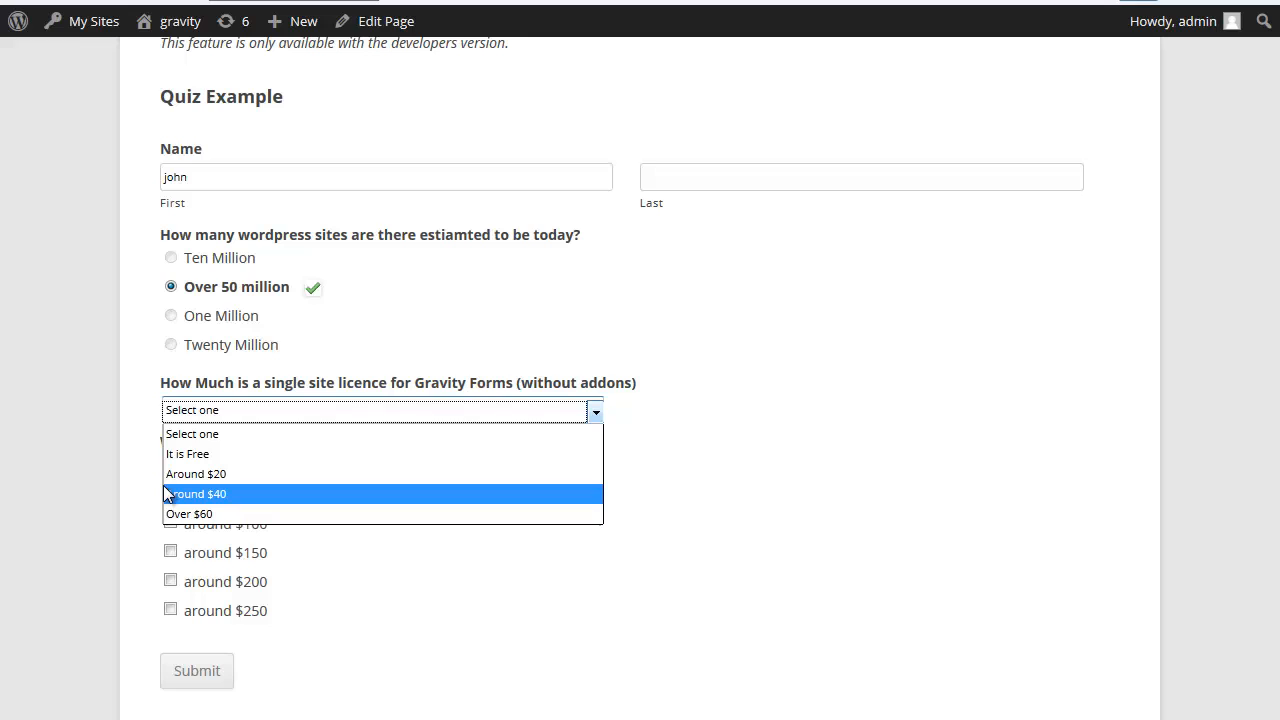
pyautogui.moveTo(196, 473)
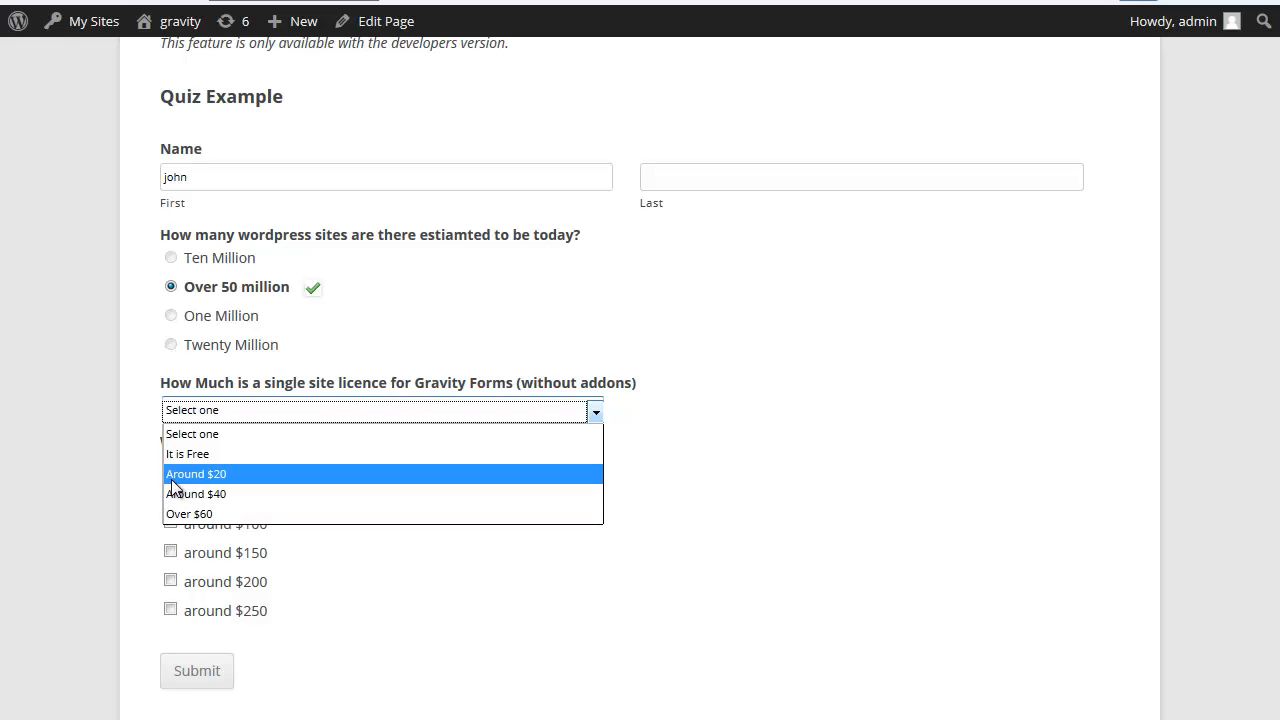
pyautogui.click(196, 473)
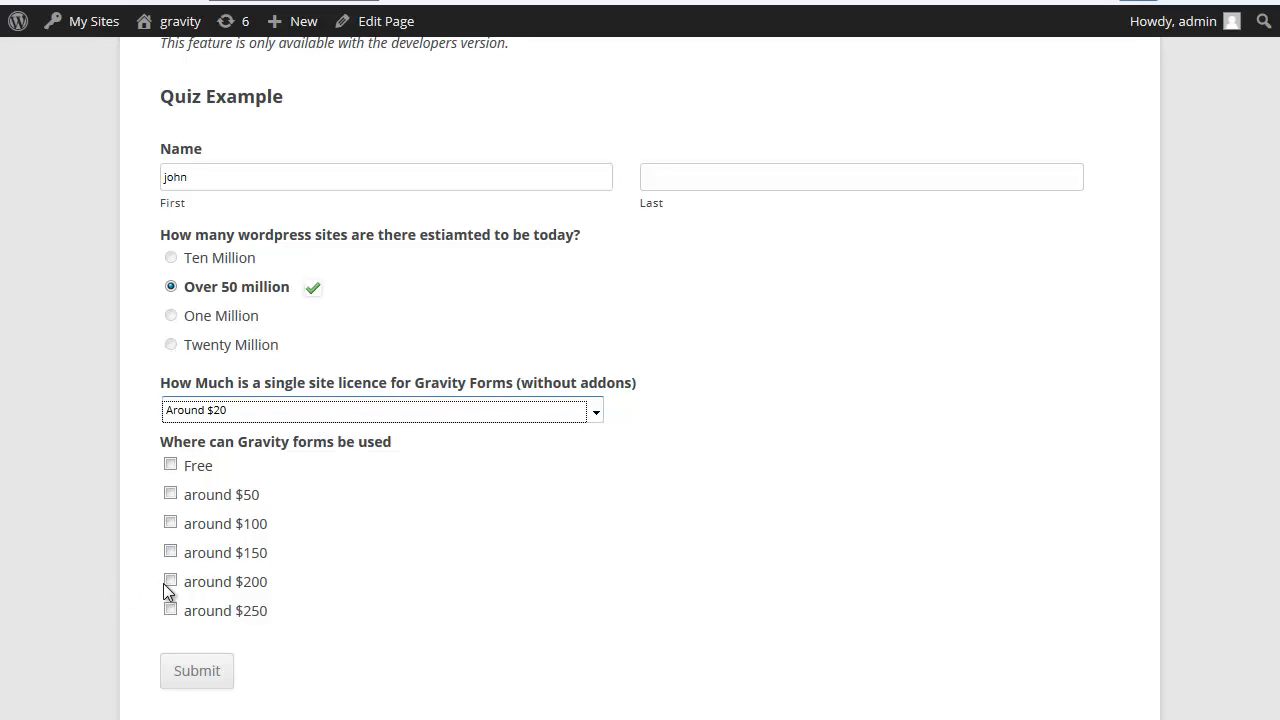
pyautogui.click(170, 581)
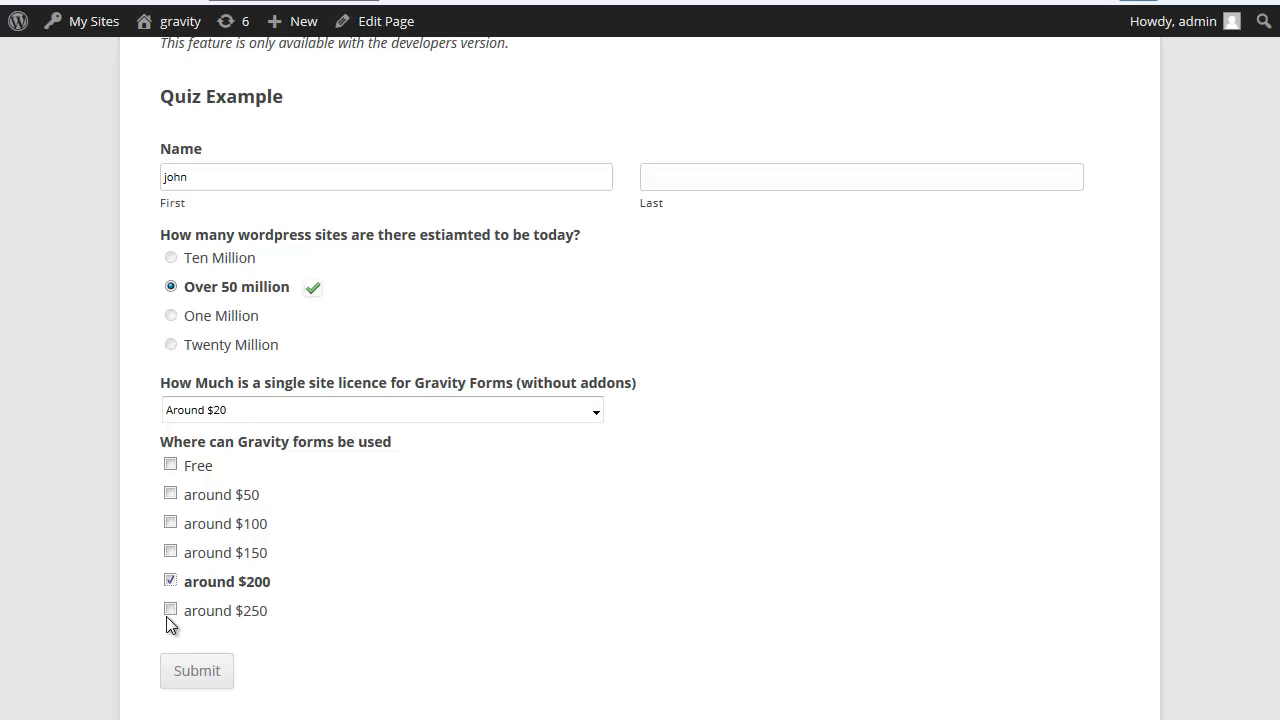
pyautogui.click(170, 610)
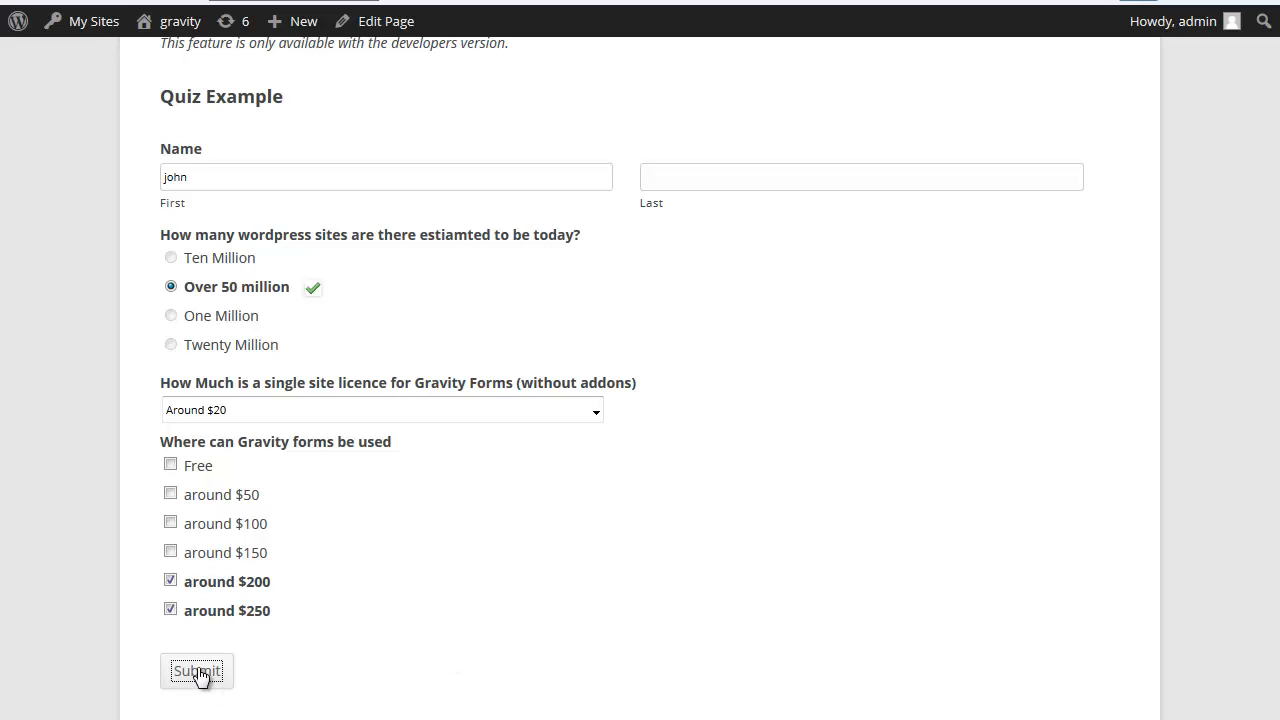
# Submit the completed quiz to reach the thank-you confirmation.
pyautogui.click(196, 671)
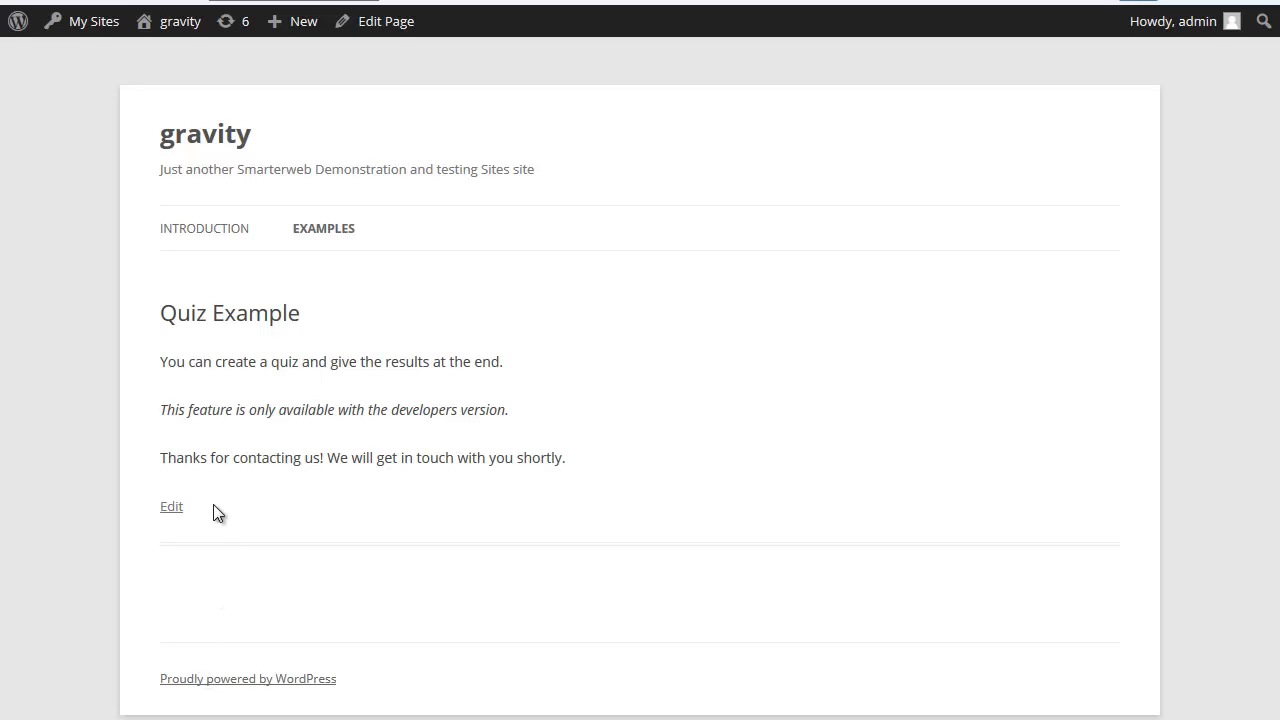
pyautogui.moveTo(255, 387)
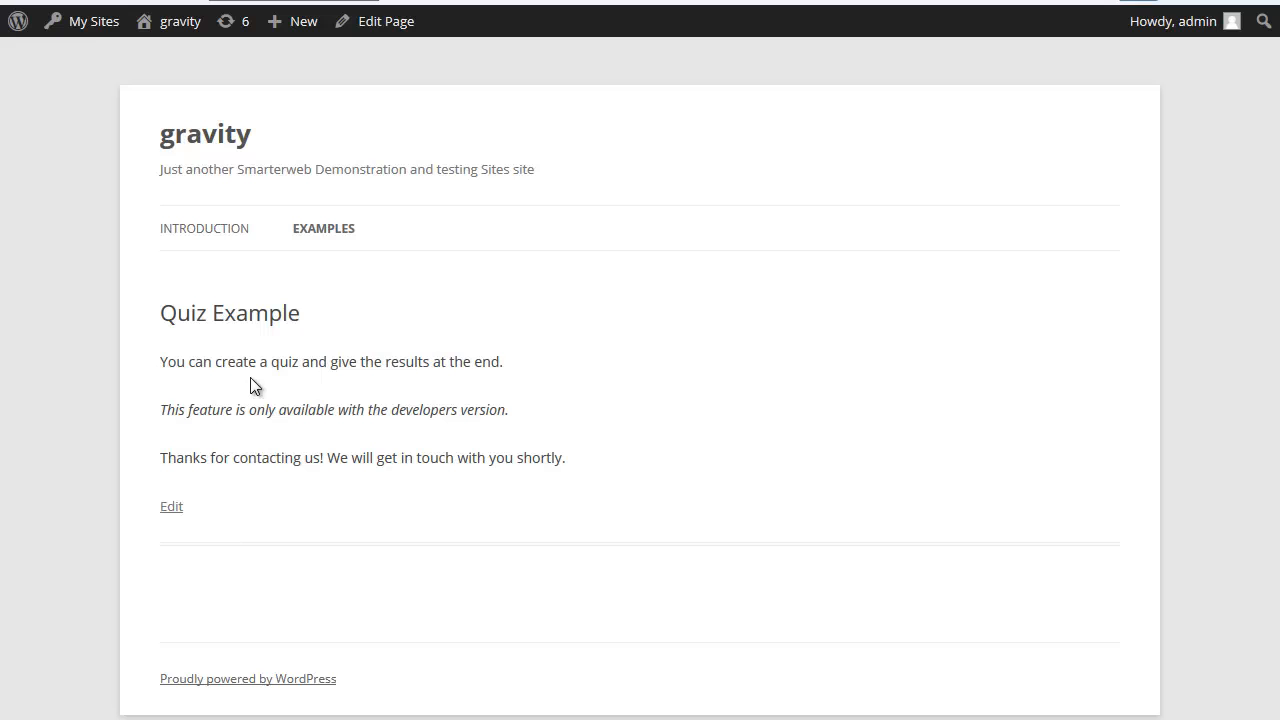
# Go to the admin dashboard and open the Forms list showing Quiz Example.
pyautogui.click(181, 21)
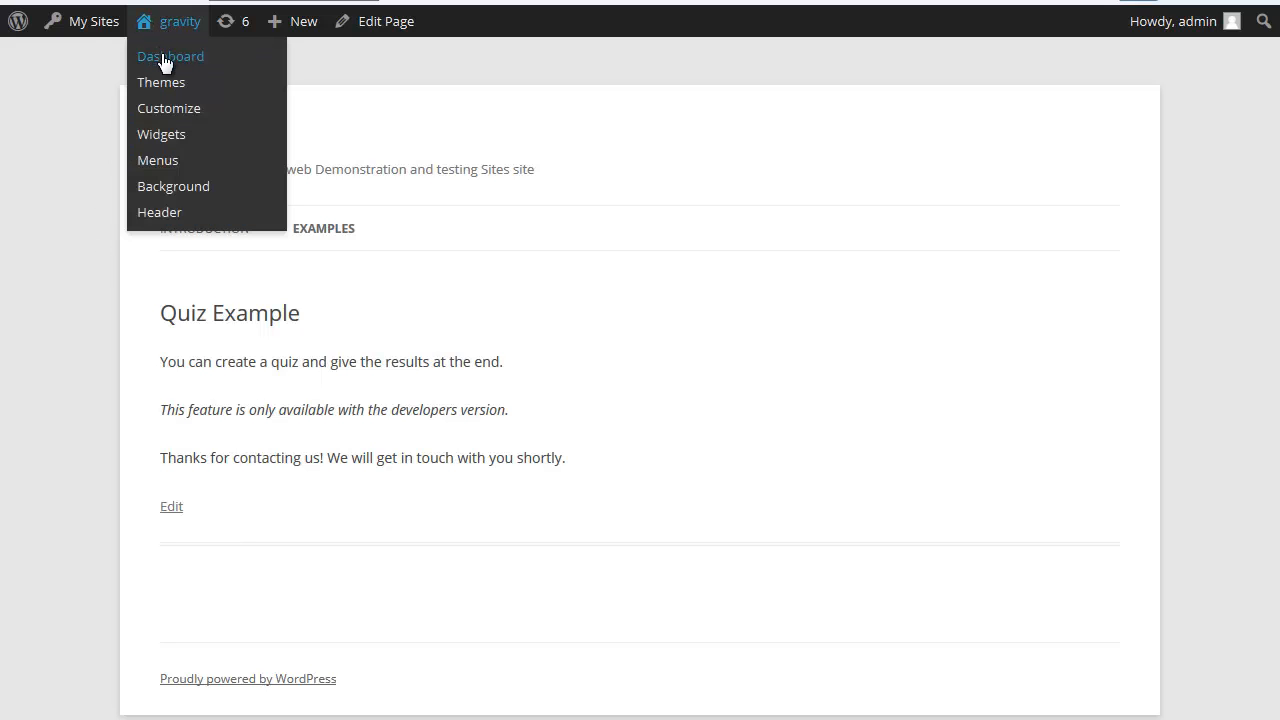
pyautogui.click(170, 56)
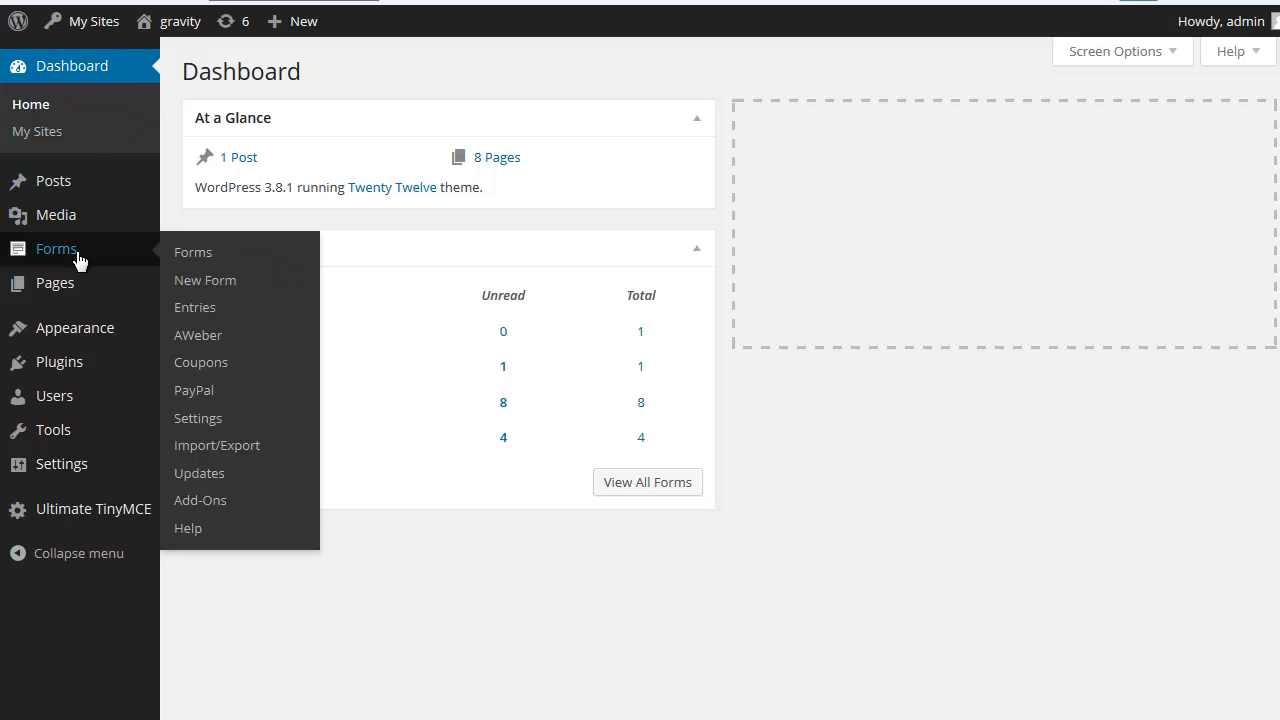
pyautogui.moveTo(193, 252)
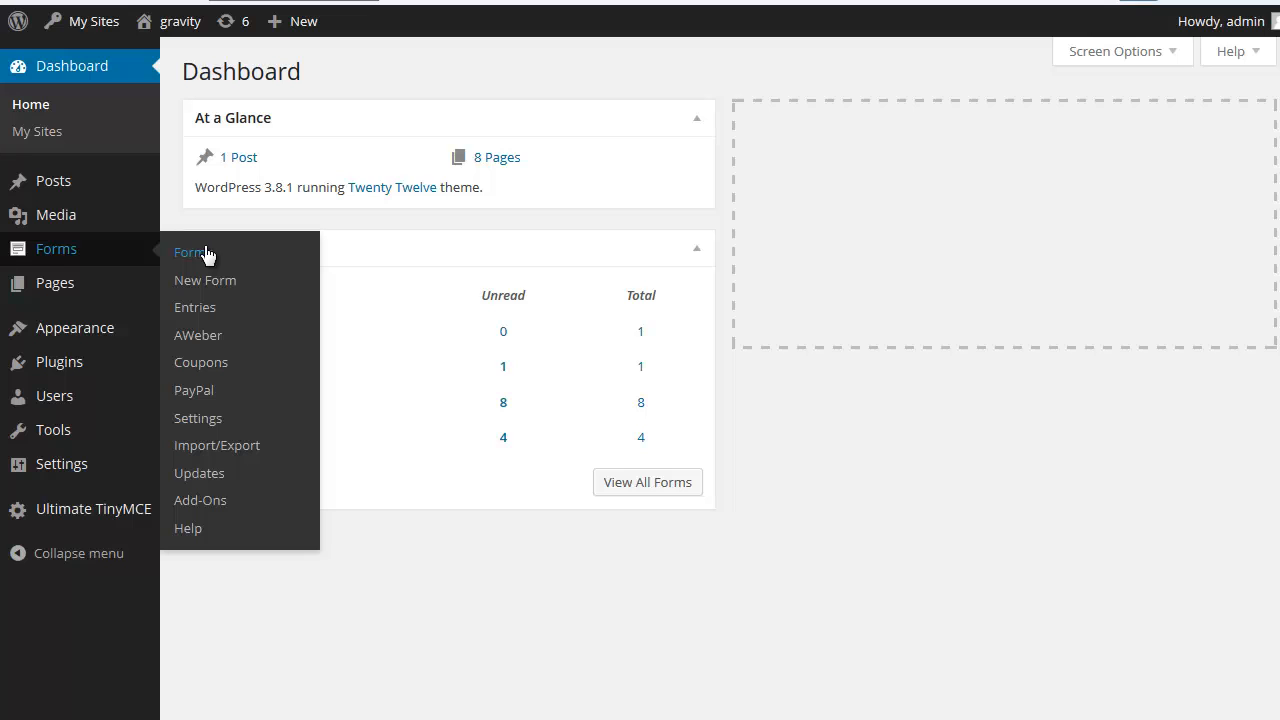
pyautogui.click(189, 252)
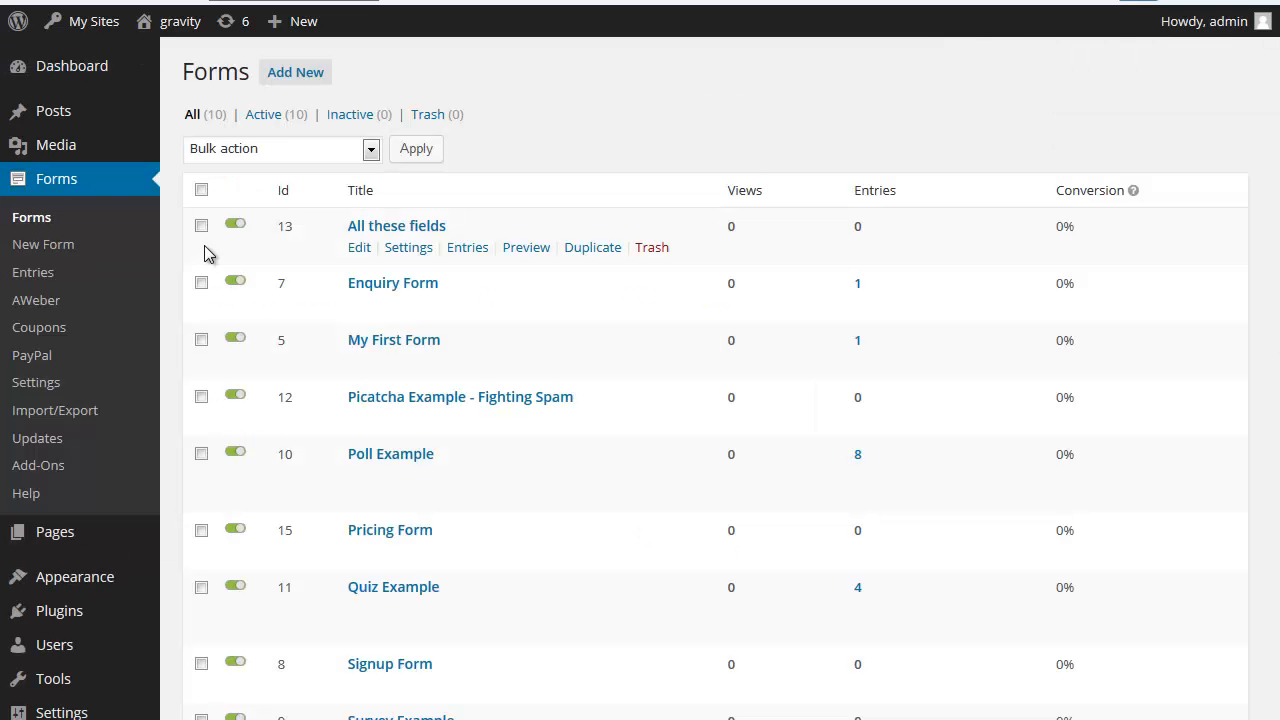
pyautogui.moveTo(330, 608)
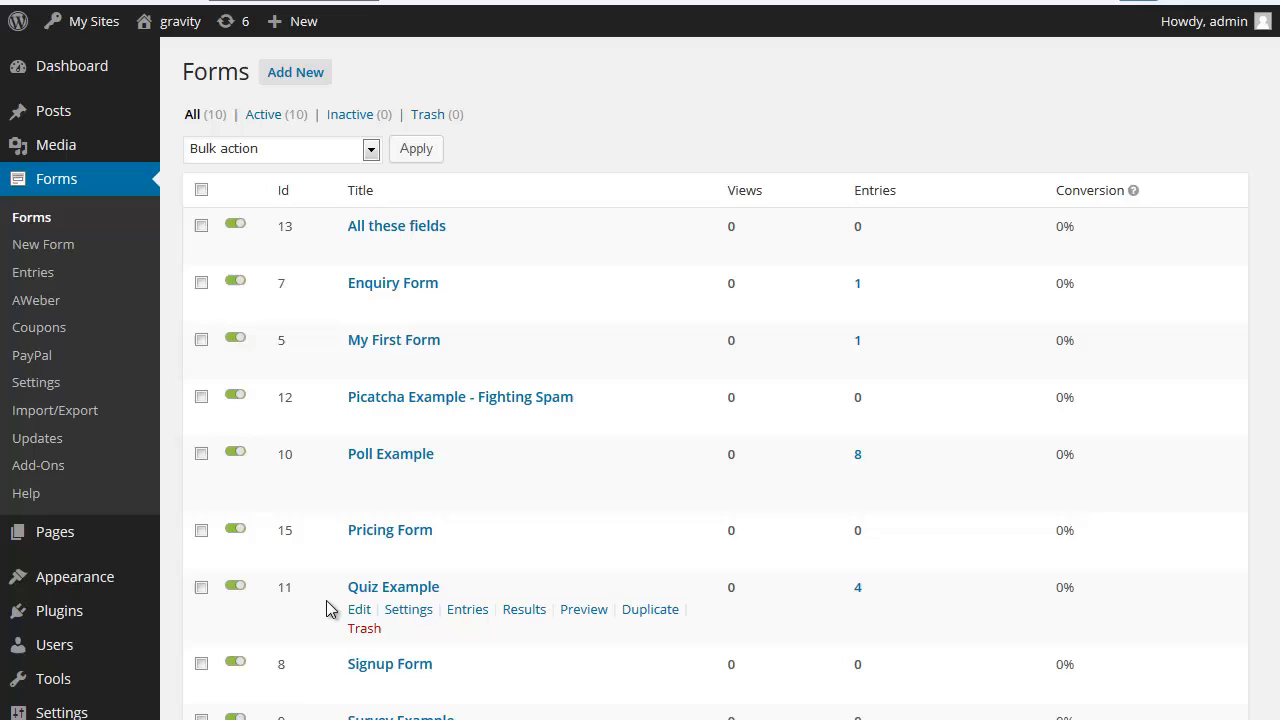
pyautogui.moveTo(359, 609)
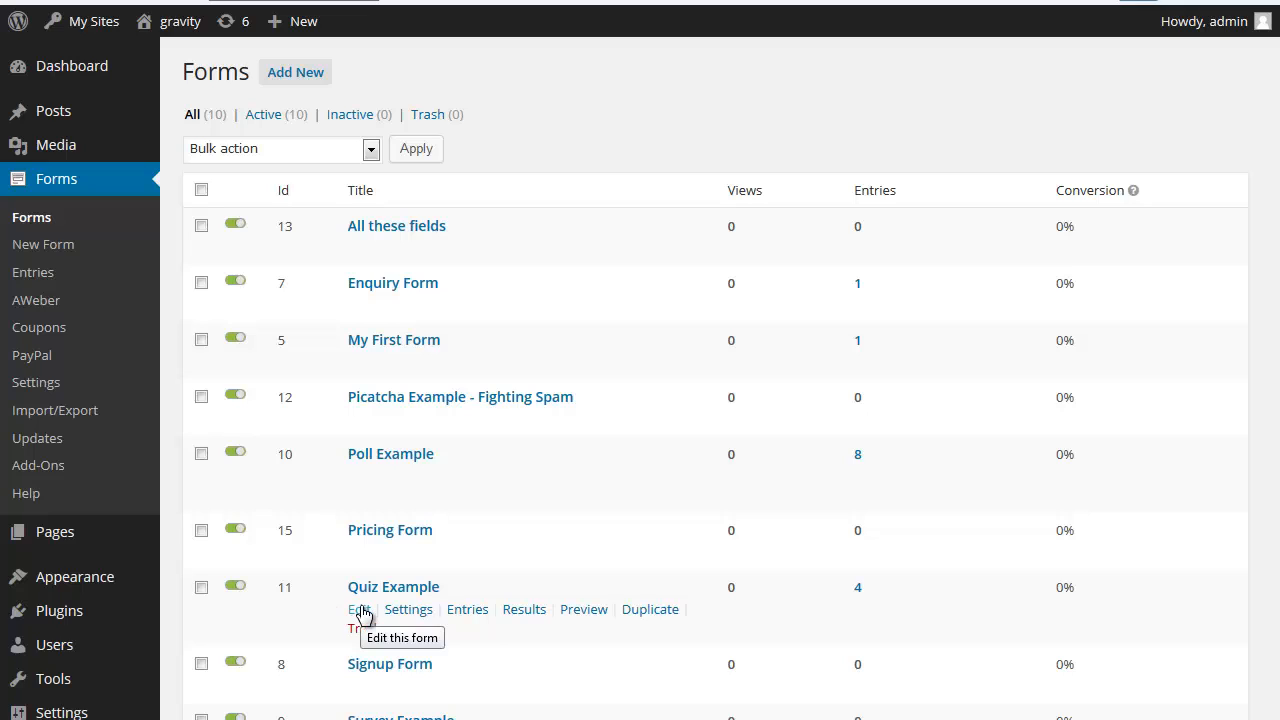
pyautogui.moveTo(524, 609)
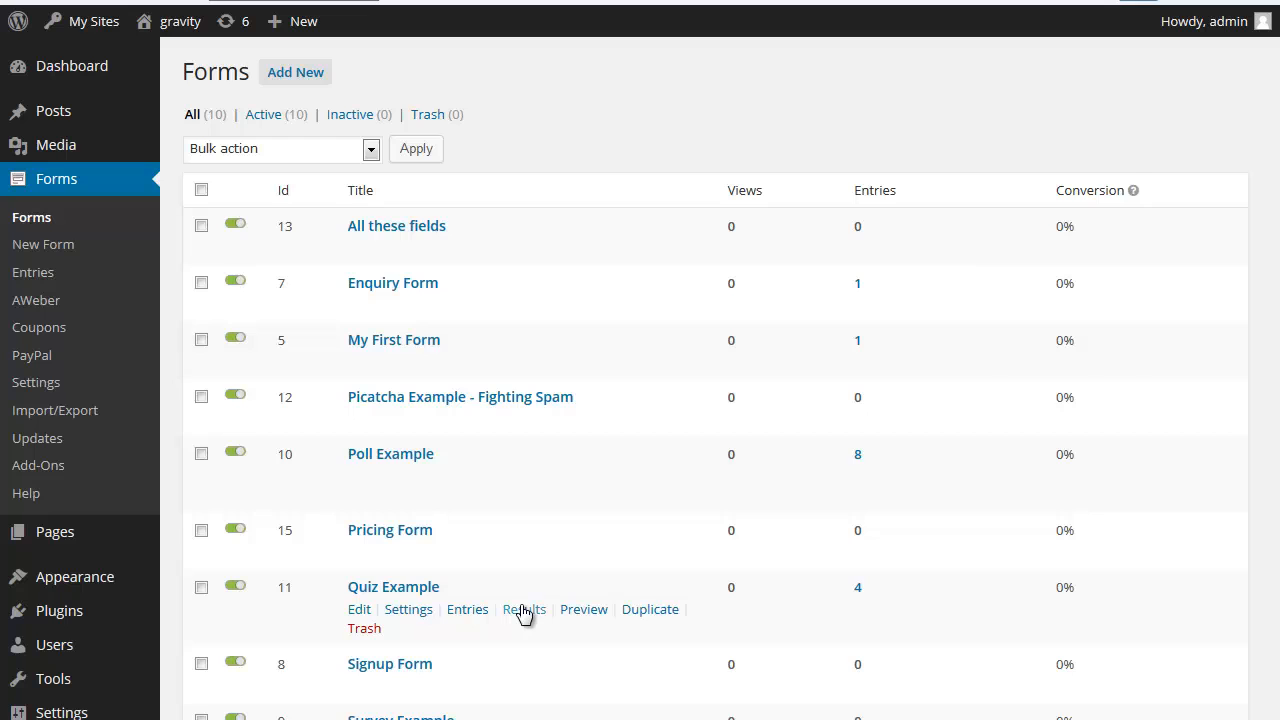
pyautogui.click(524, 609)
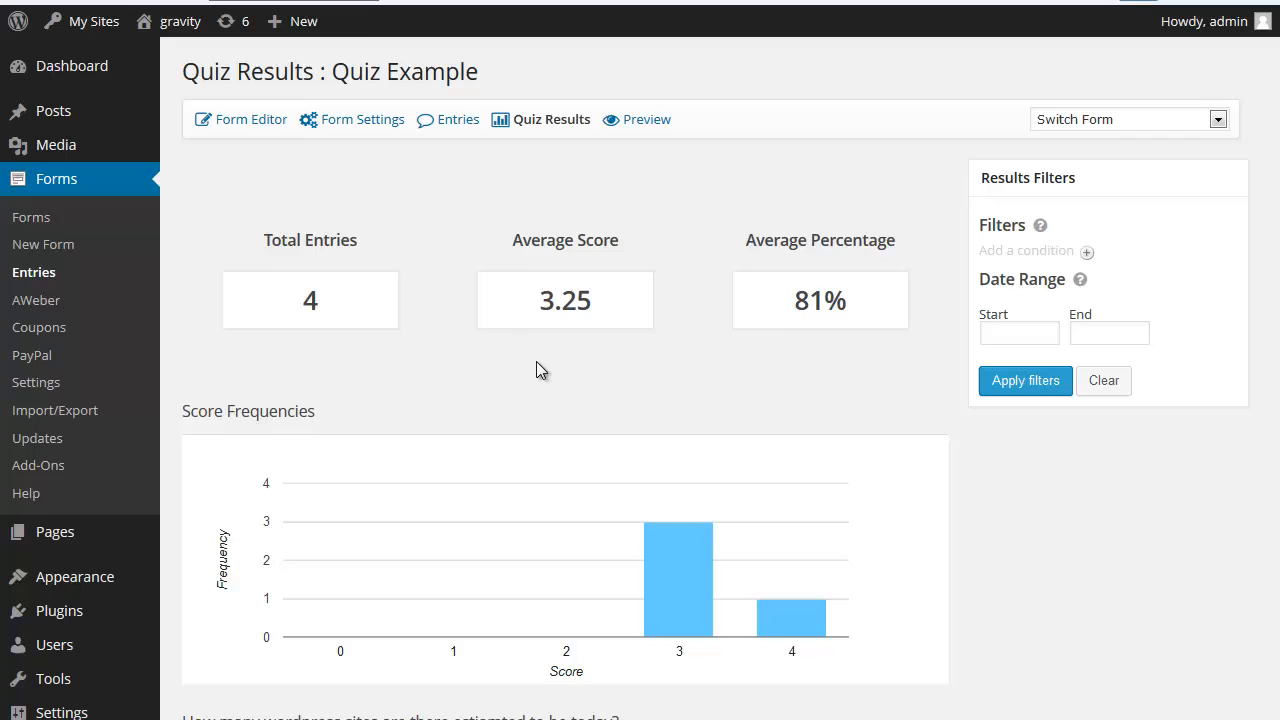
pyautogui.scroll(-3)
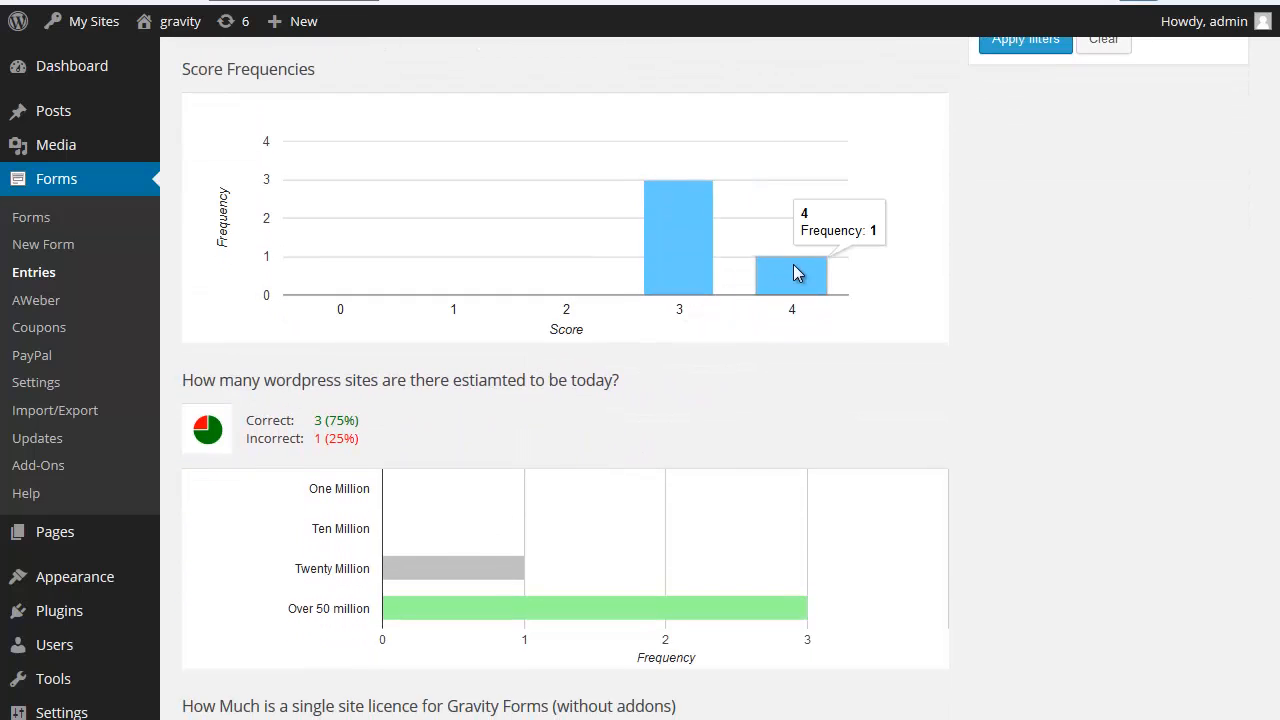
pyautogui.moveTo(679, 270)
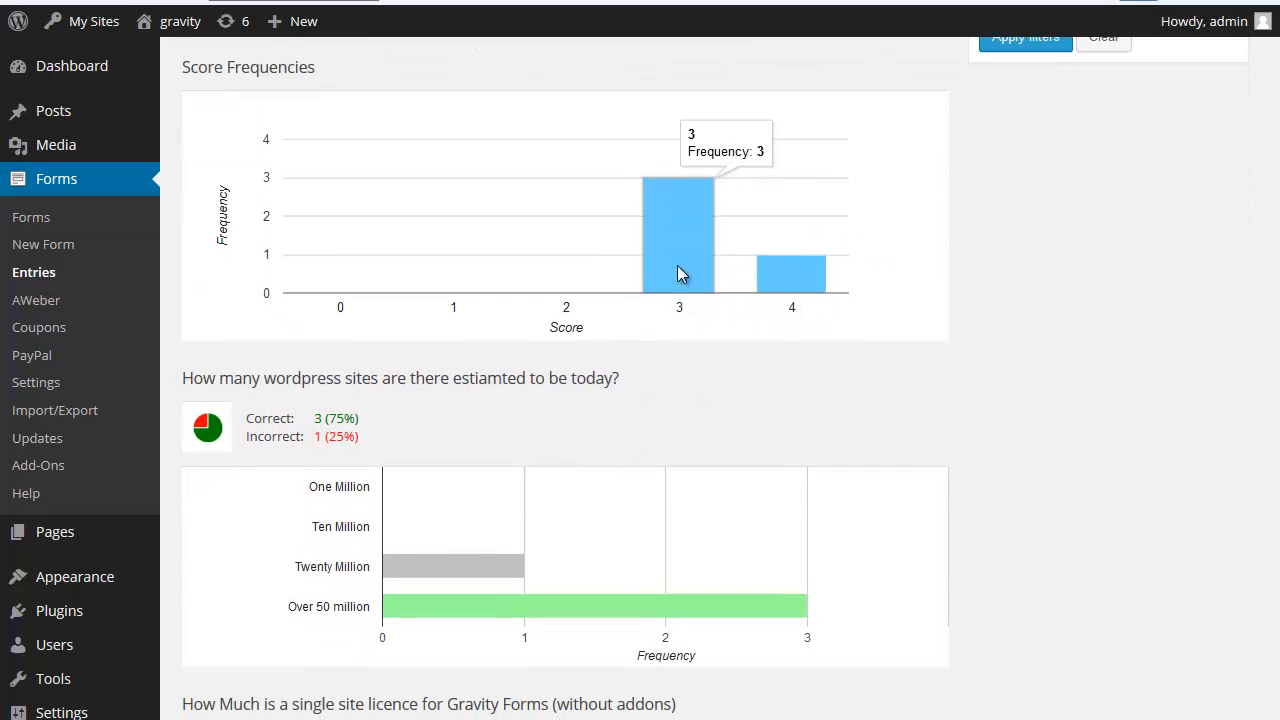
pyautogui.scroll(-3)
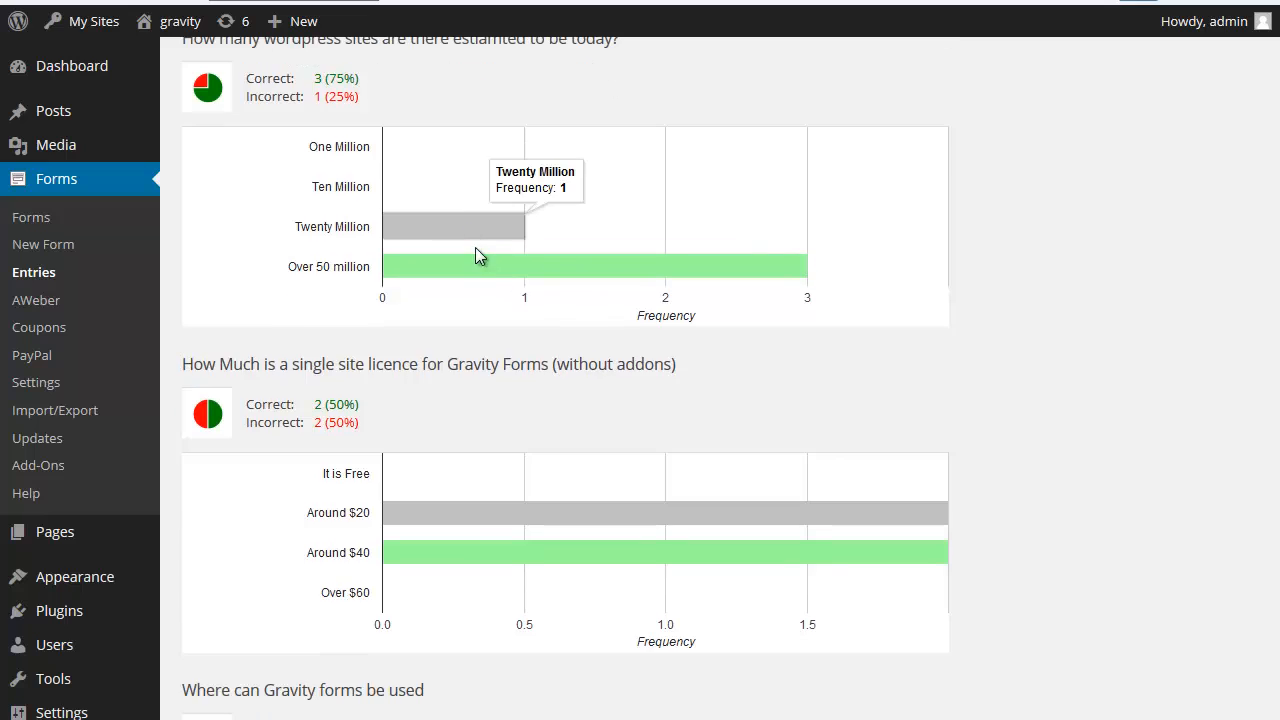
pyautogui.moveTo(520, 303)
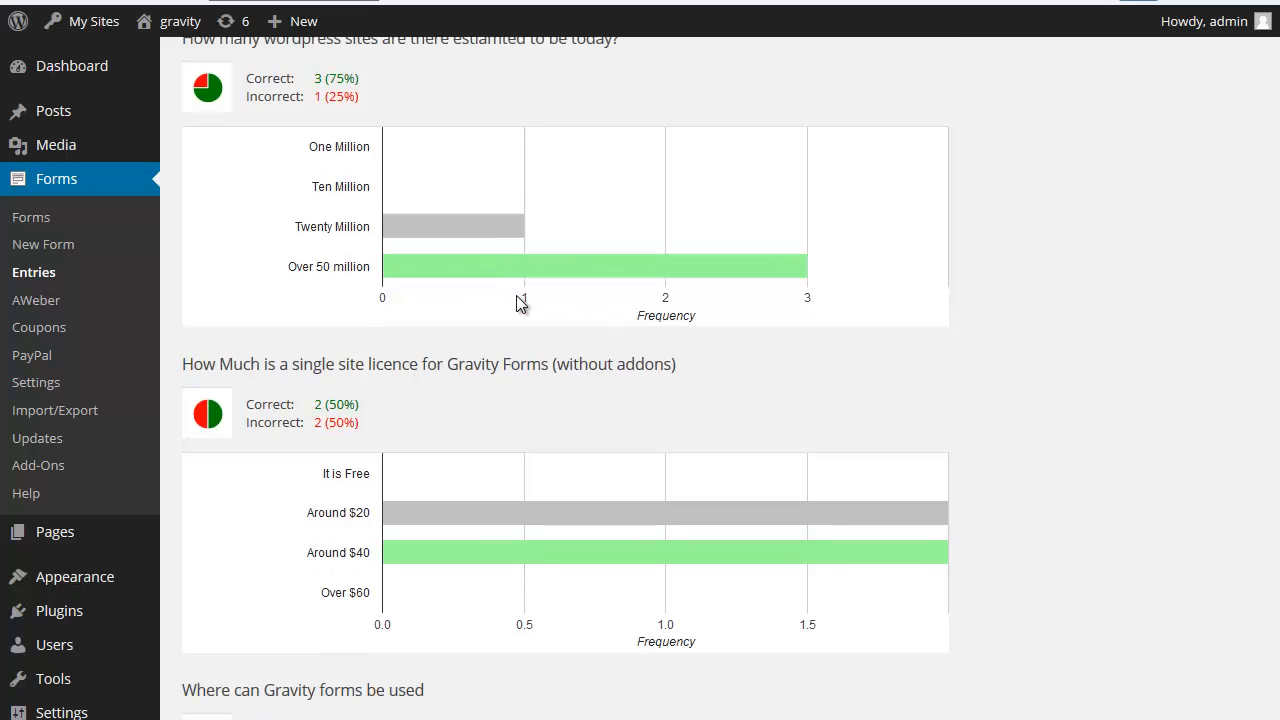
pyautogui.scroll(-3)
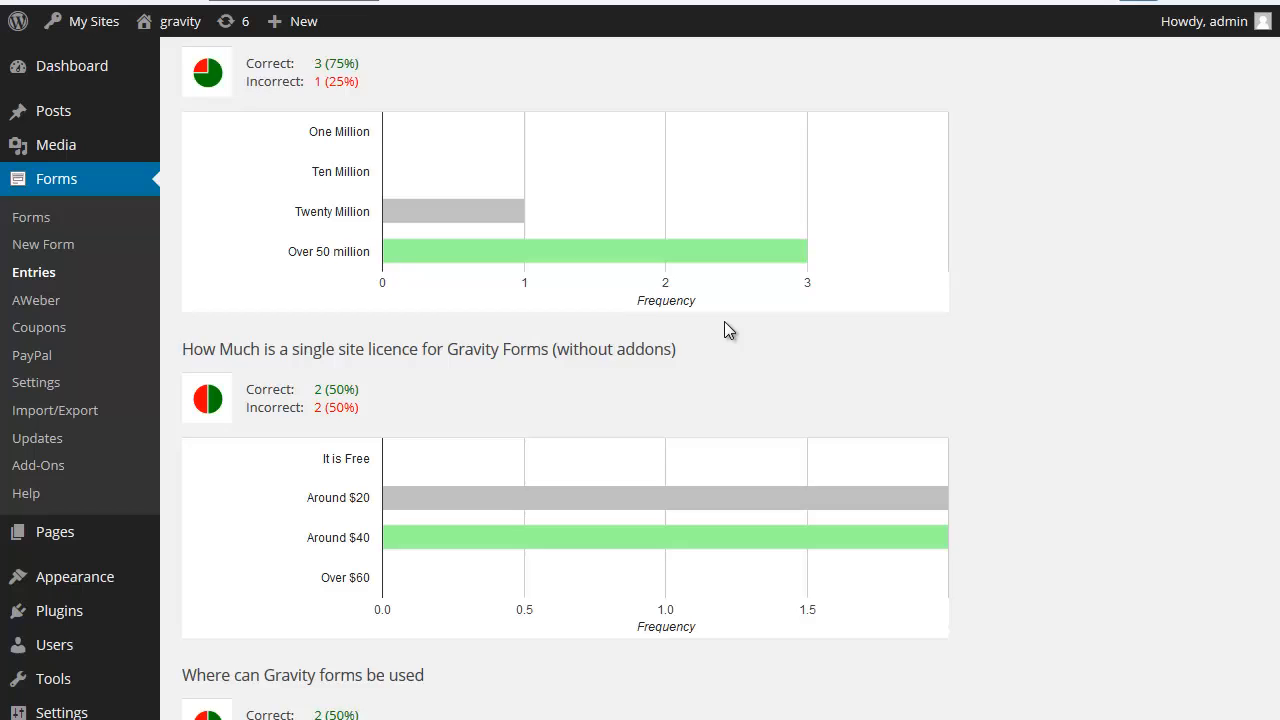
pyautogui.scroll(-3)
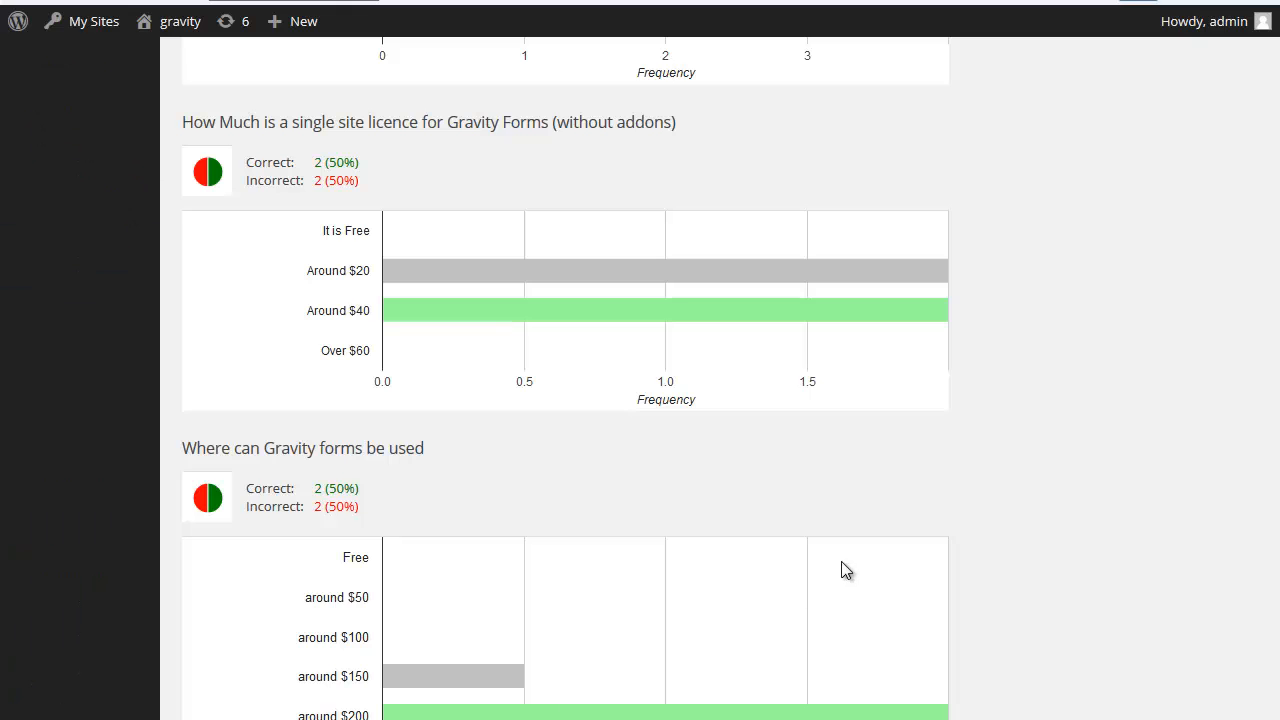
pyautogui.scroll(-3)
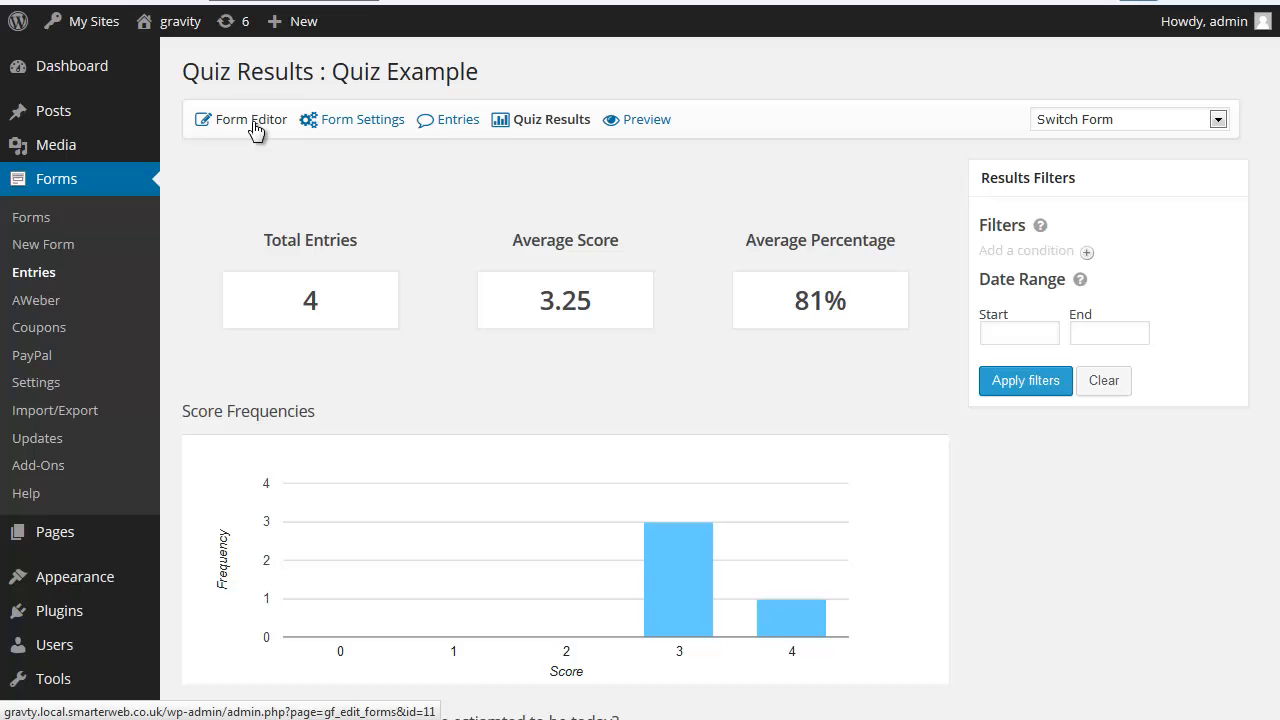
# Open Quiz Example in the Form Editor and expand the WordPress-sites question's quiz settings.
pyautogui.click(249, 119)
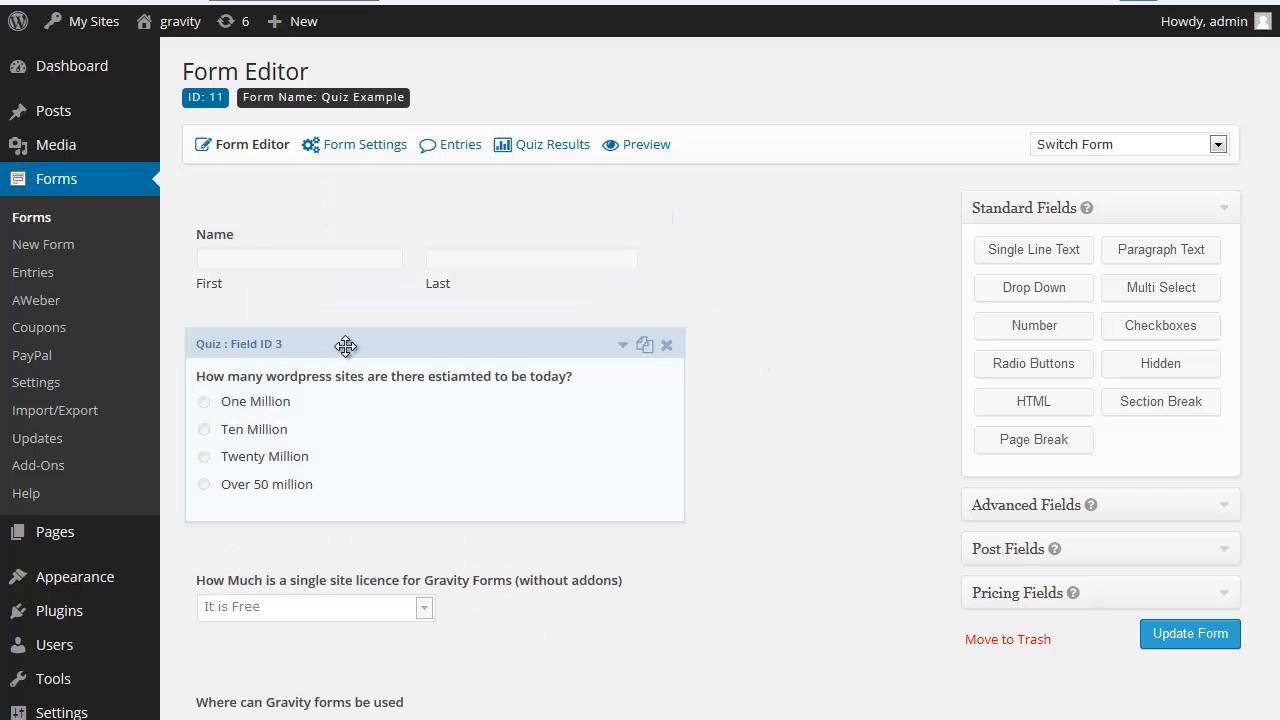
pyautogui.click(345, 344)
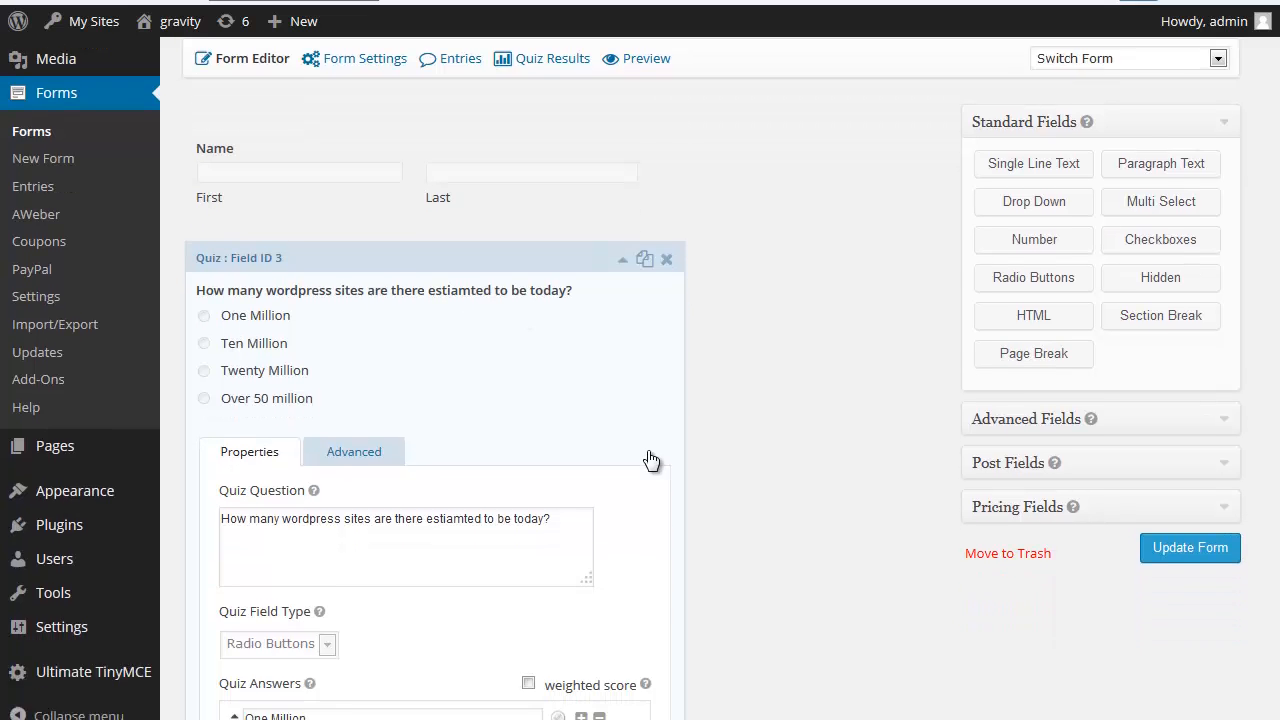
pyautogui.scroll(-3)
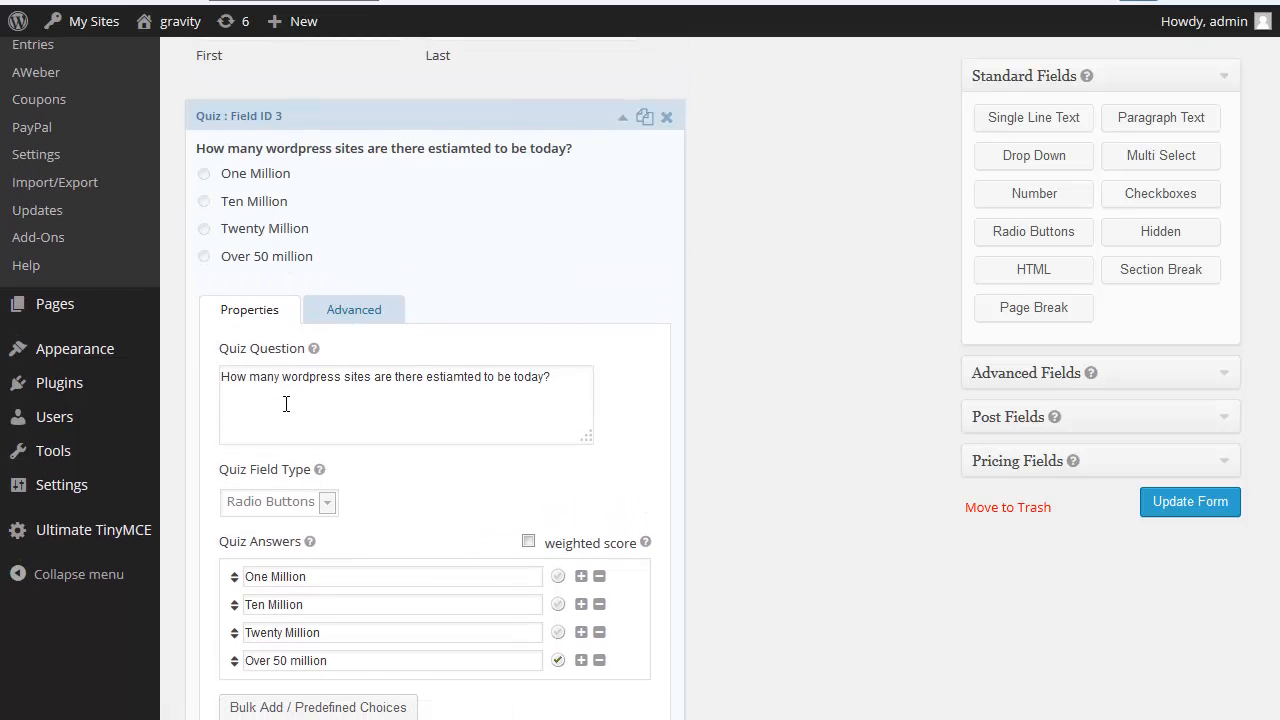
pyautogui.scroll(-3)
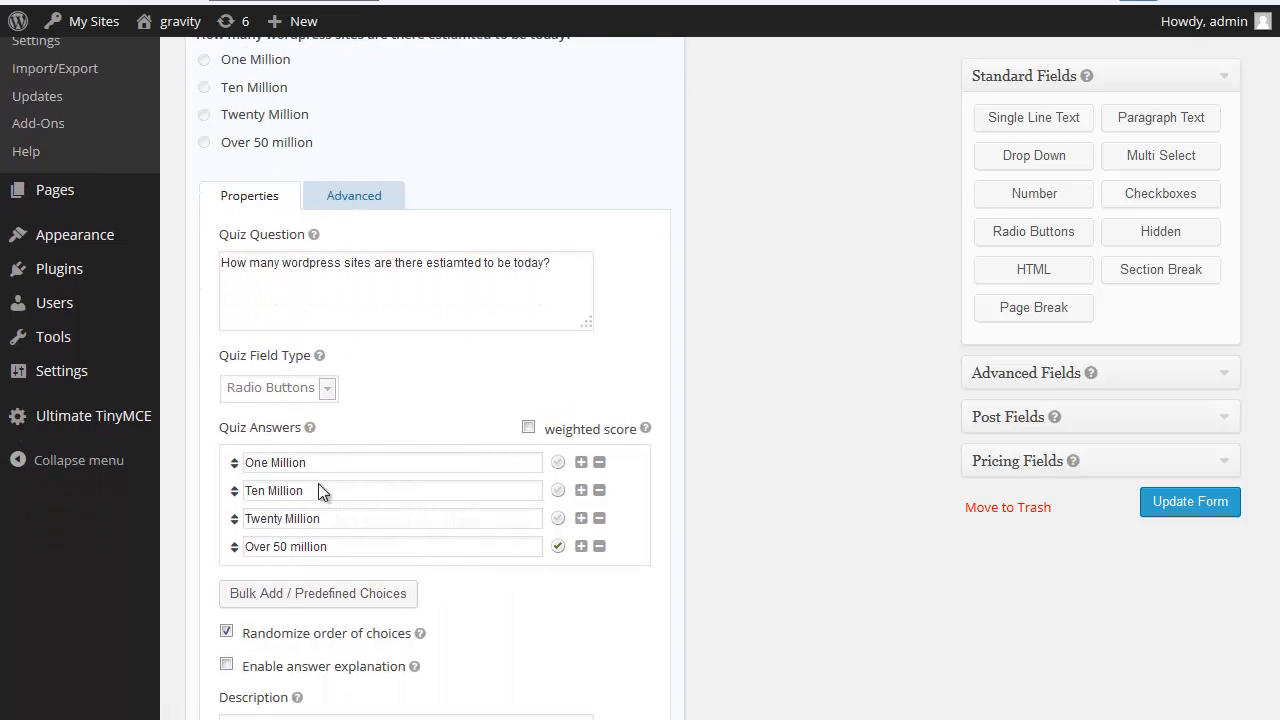
pyautogui.scroll(-3)
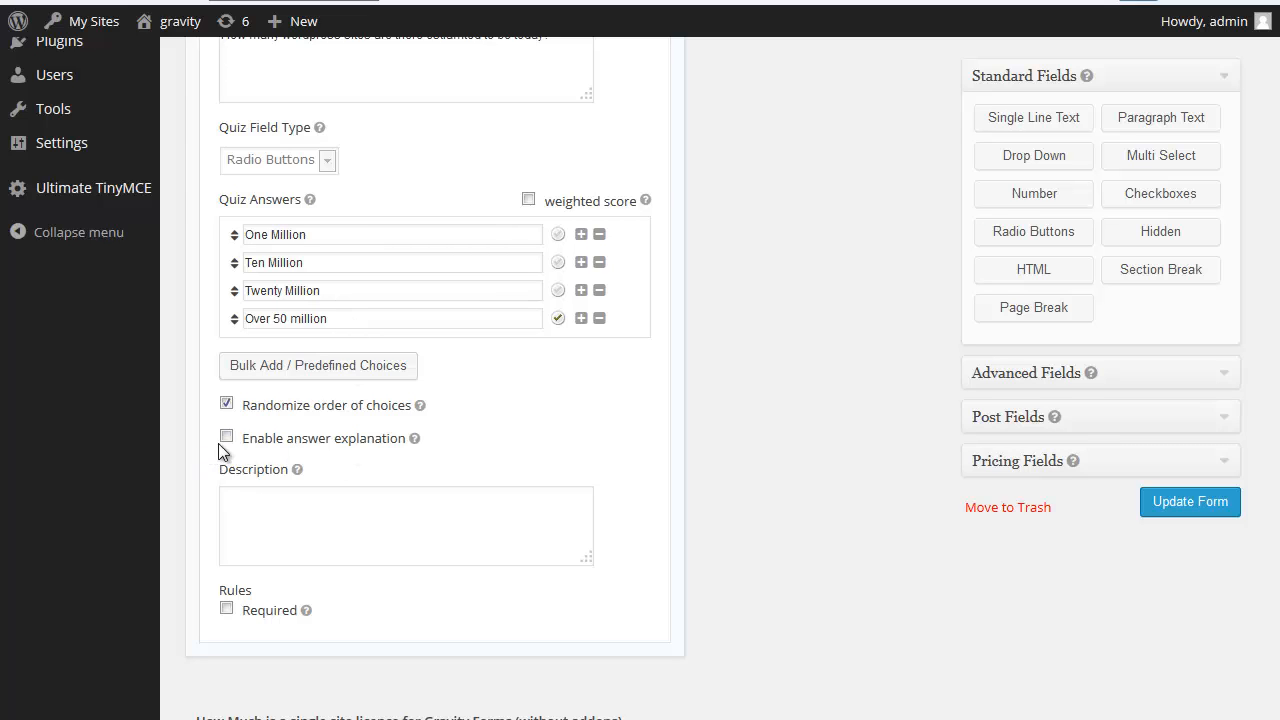
# Enable the answer explanation 'there are over 60 million' on the WordPress-sites question.
pyautogui.click(226, 438)
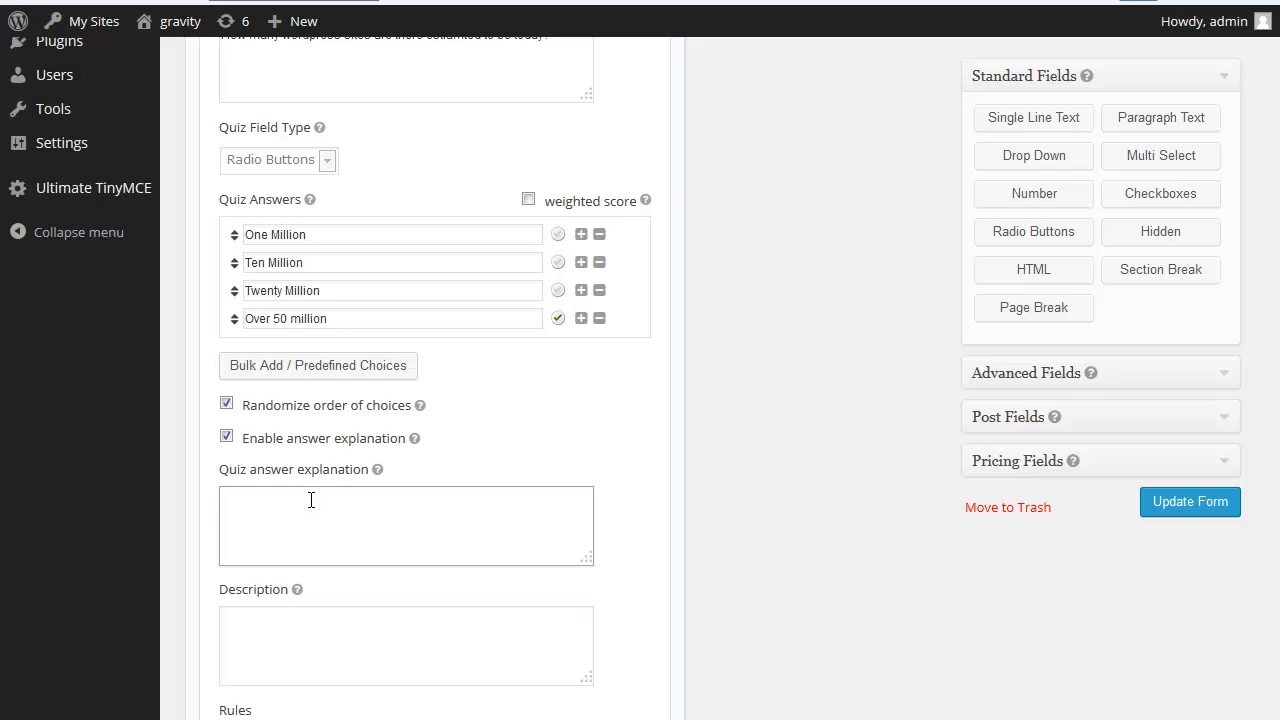
pyautogui.write('there are over')
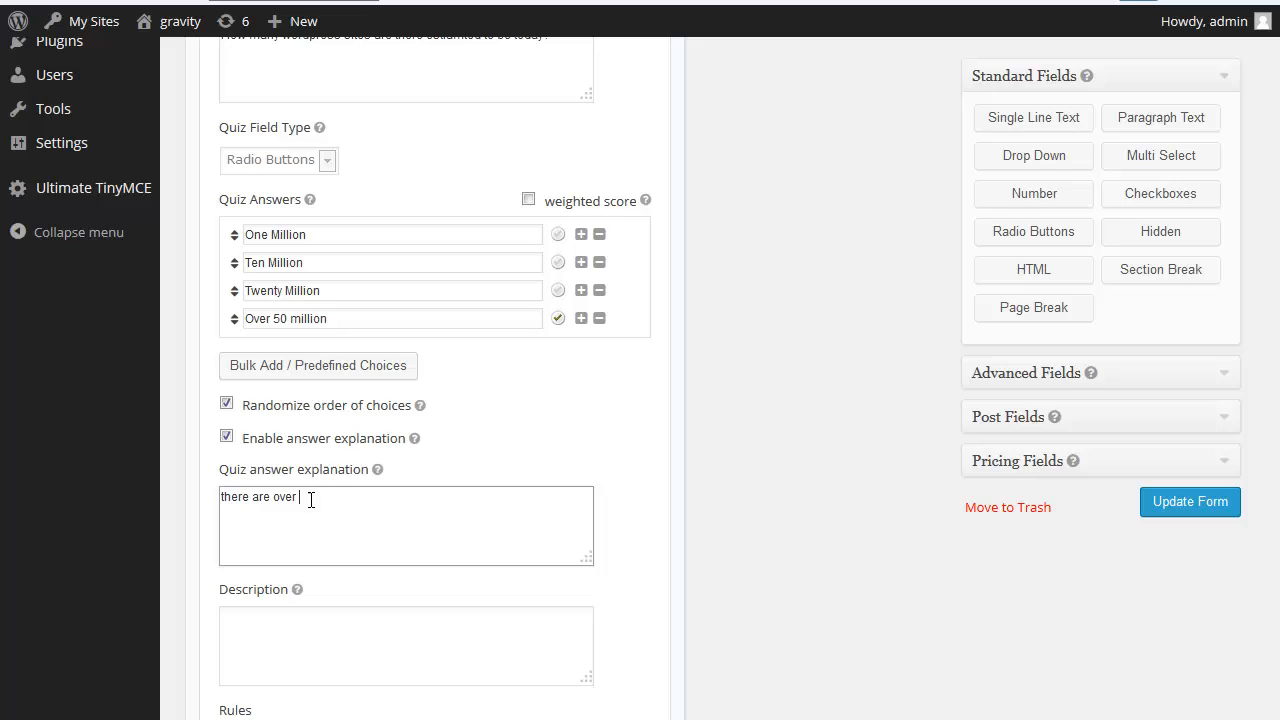
pyautogui.write('60 mill')
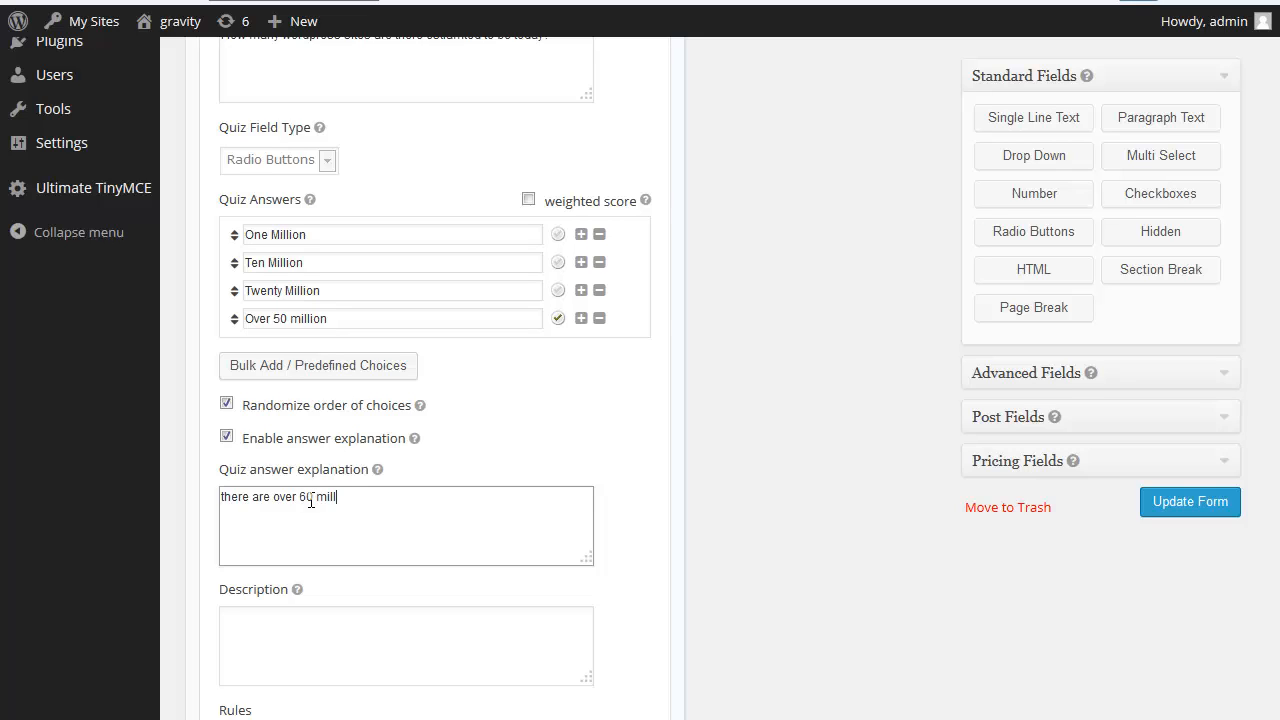
pyautogui.write('ion')
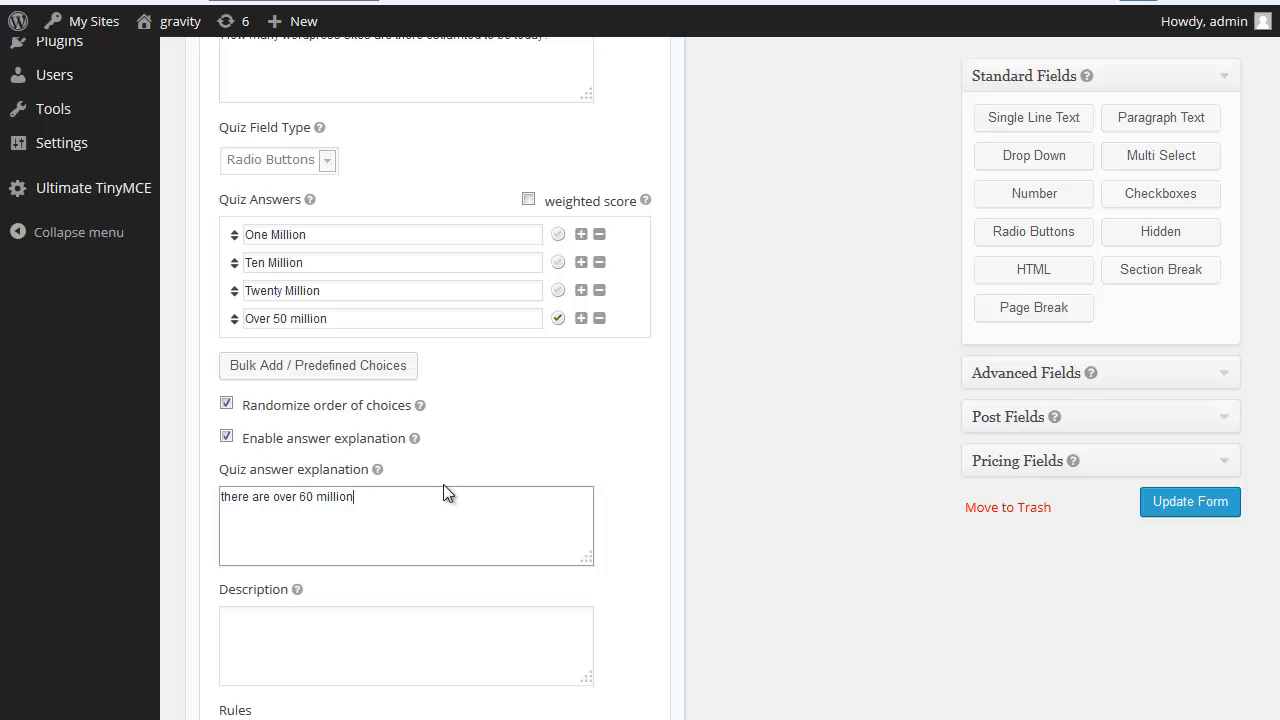
pyautogui.scroll(-3)
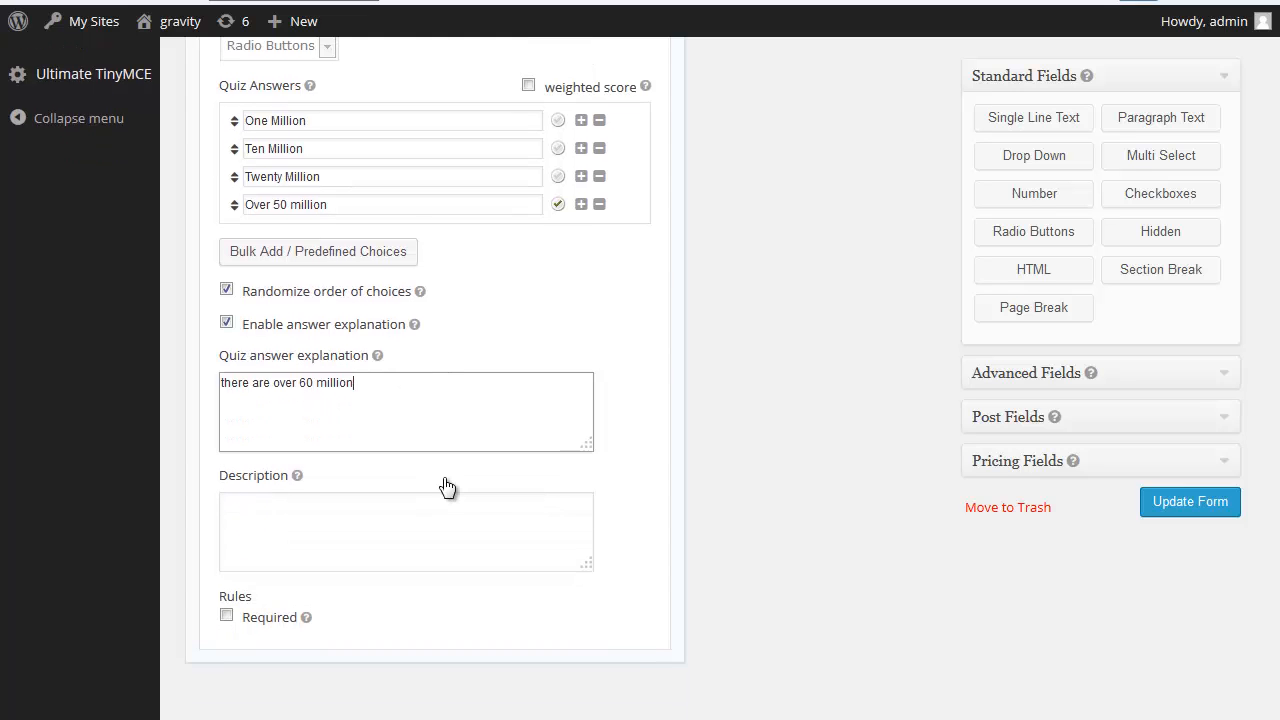
pyautogui.scroll(-3)
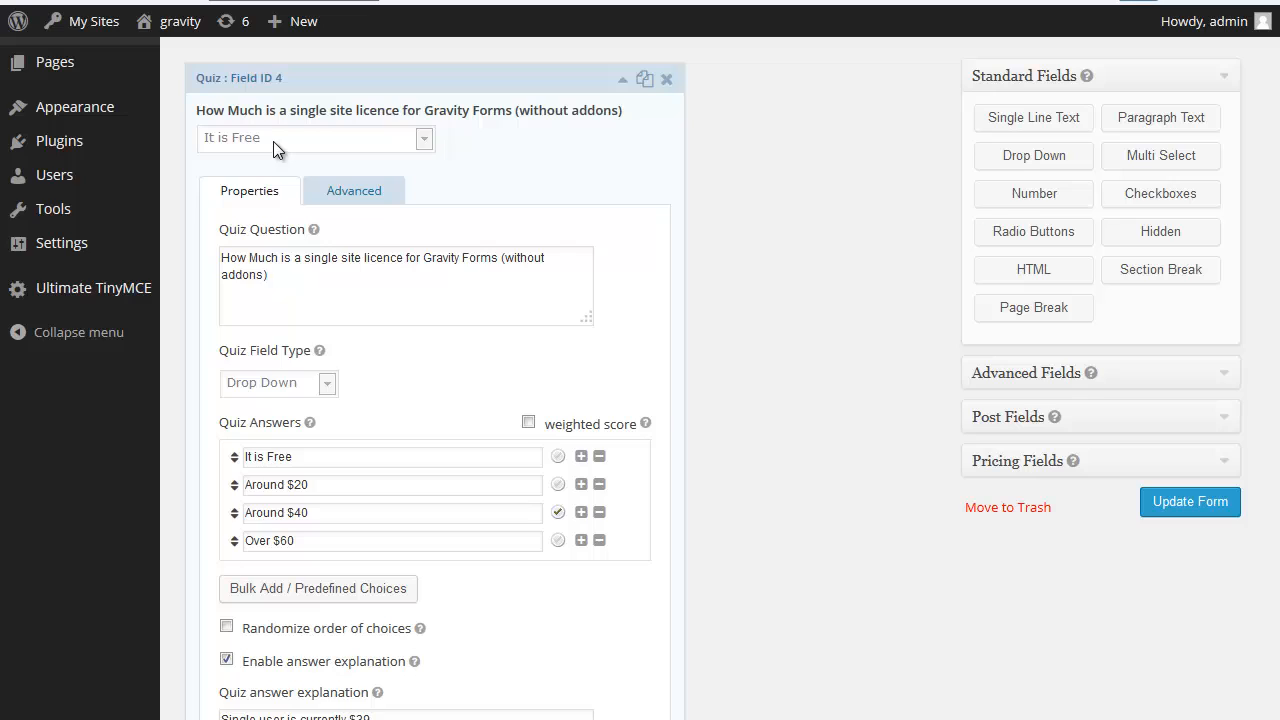
pyautogui.moveTo(390, 155)
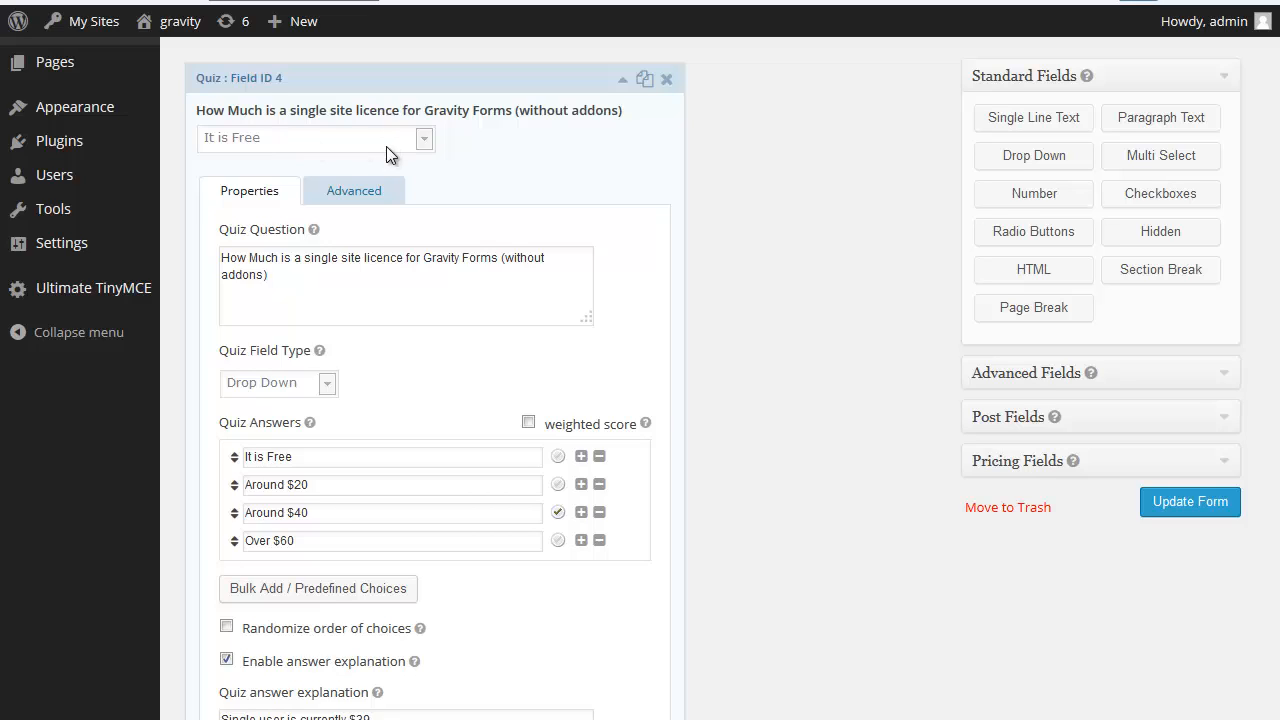
pyautogui.moveTo(267, 685)
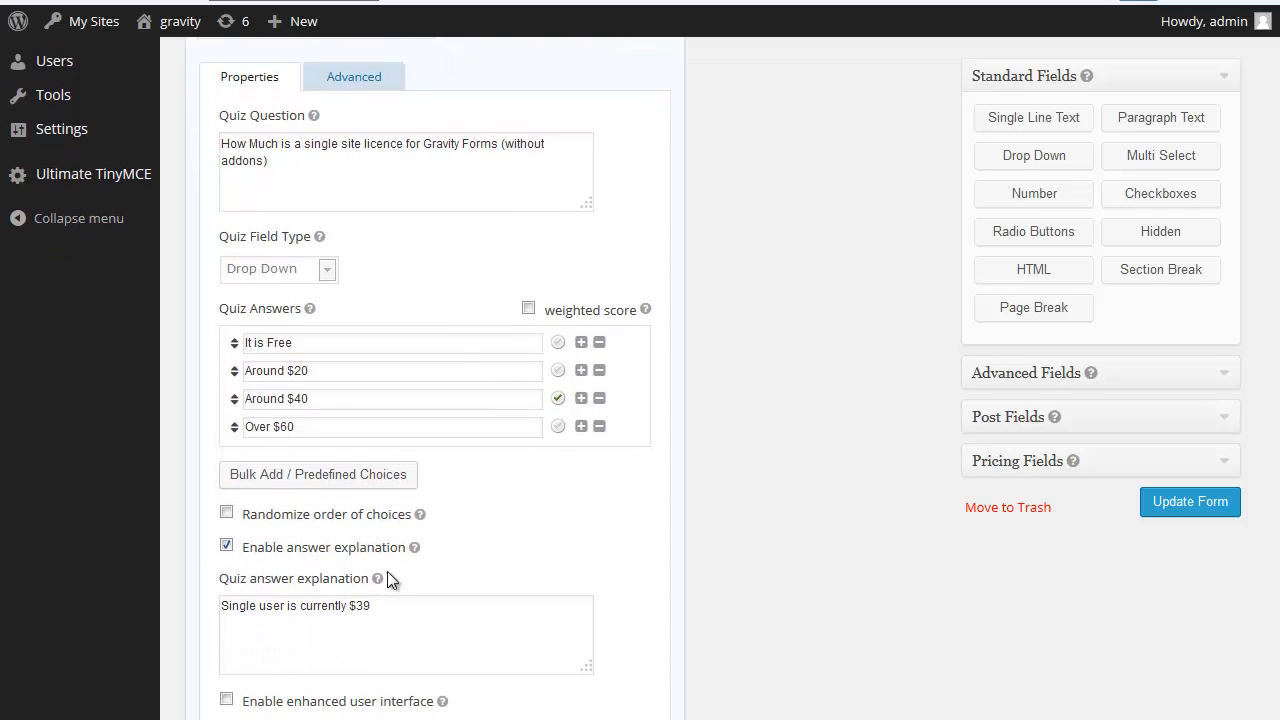
pyautogui.moveTo(378, 614)
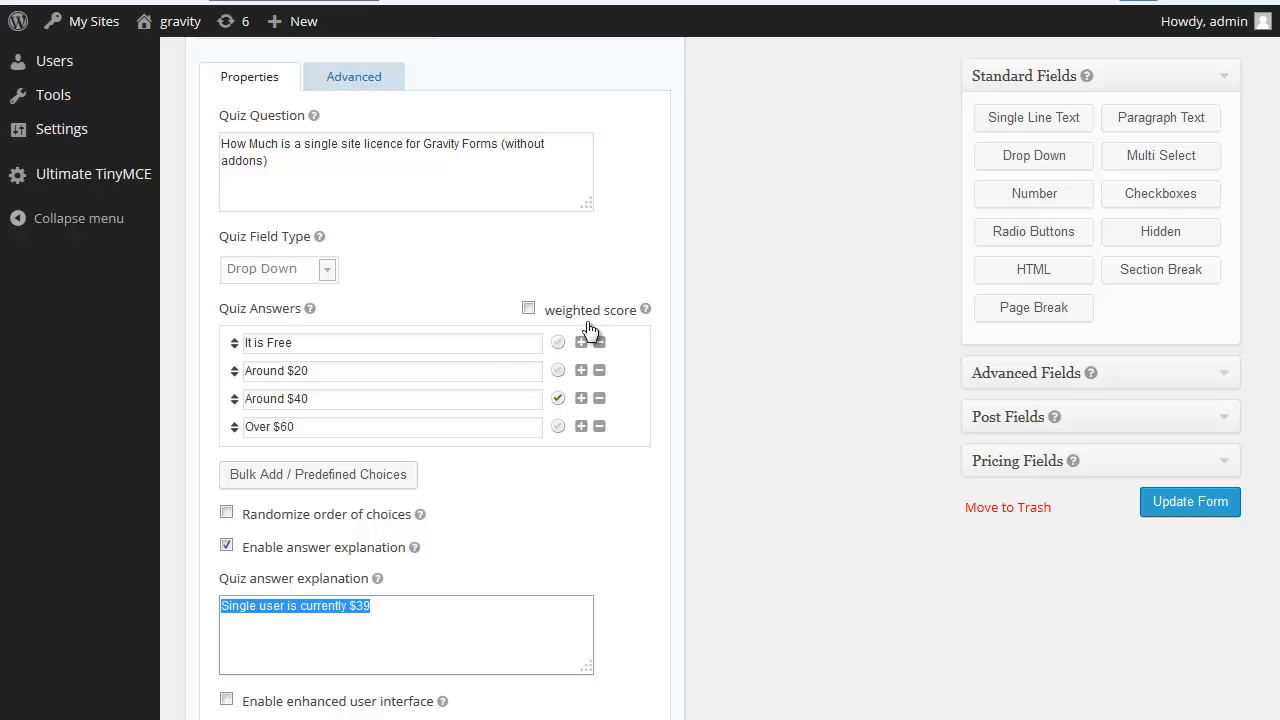
# Open the licence-price question's settings showing Around $40 correct and the $39 explanation.
pyautogui.click(558, 370)
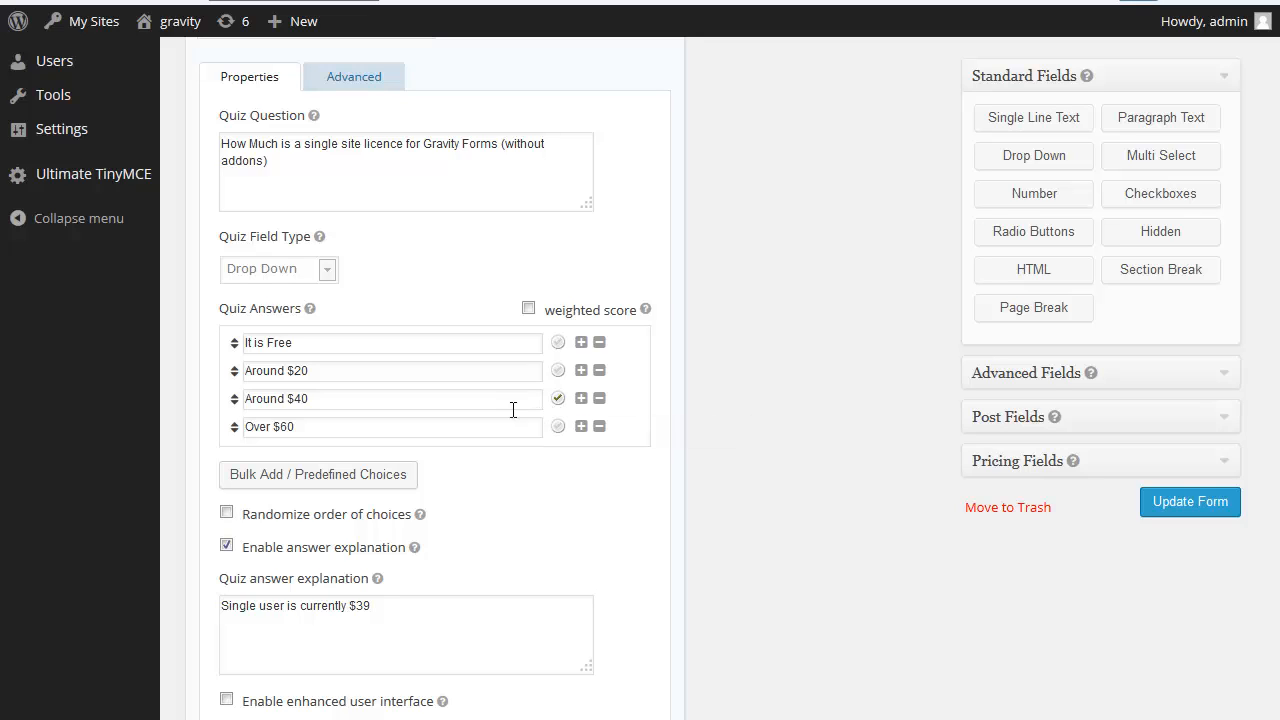
pyautogui.moveTo(558, 398)
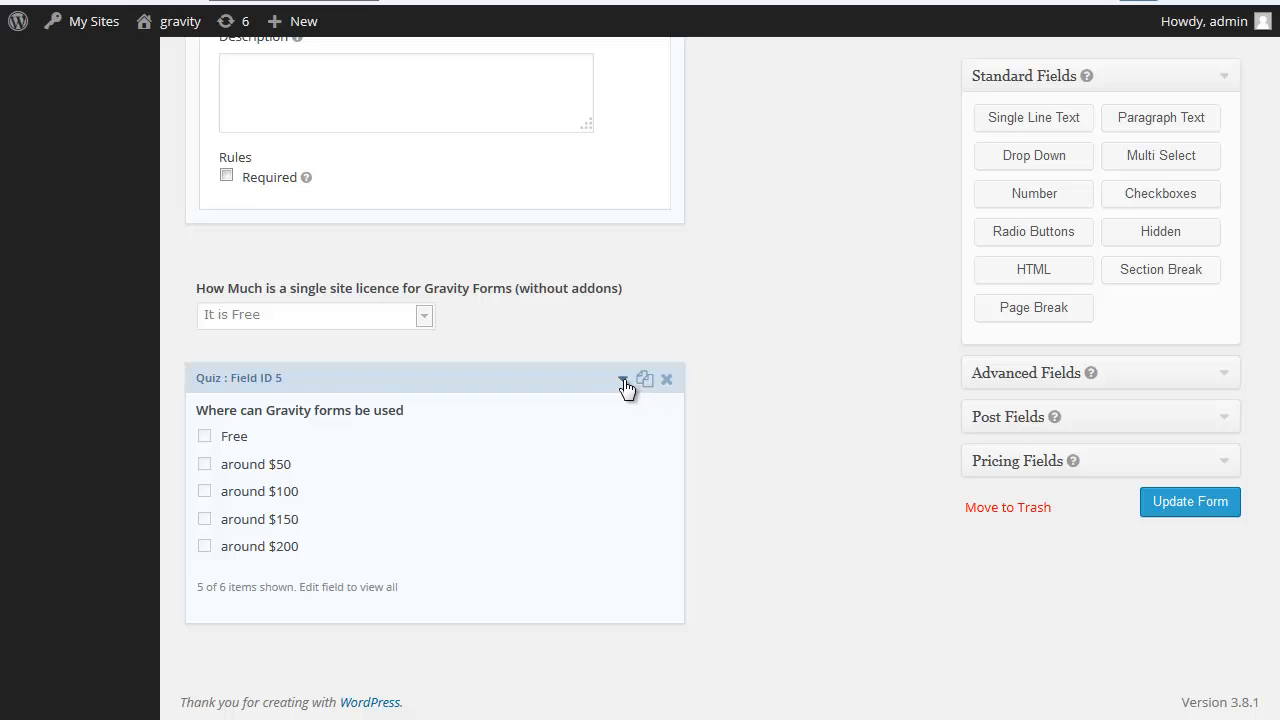
# Open the 'Where can Gravity forms be used' settings and give 'around $200' a weighted score of 2.
pyautogui.click(623, 379)
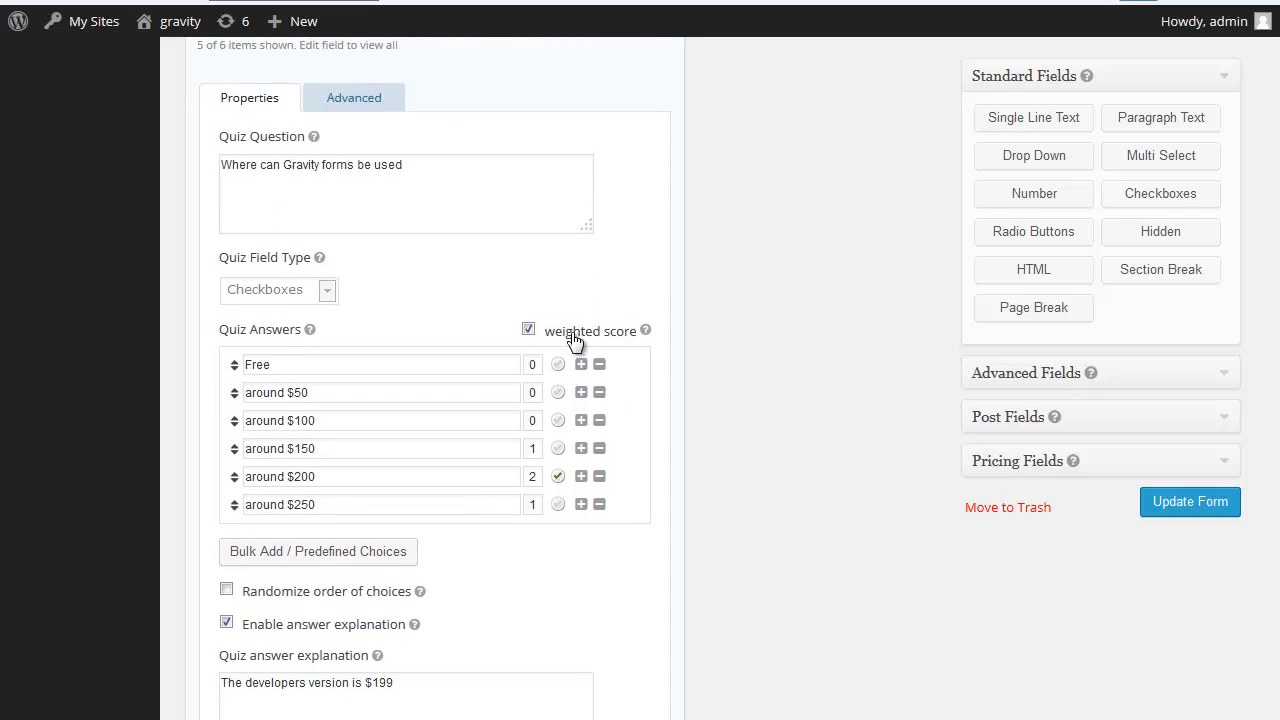
pyautogui.moveTo(558, 490)
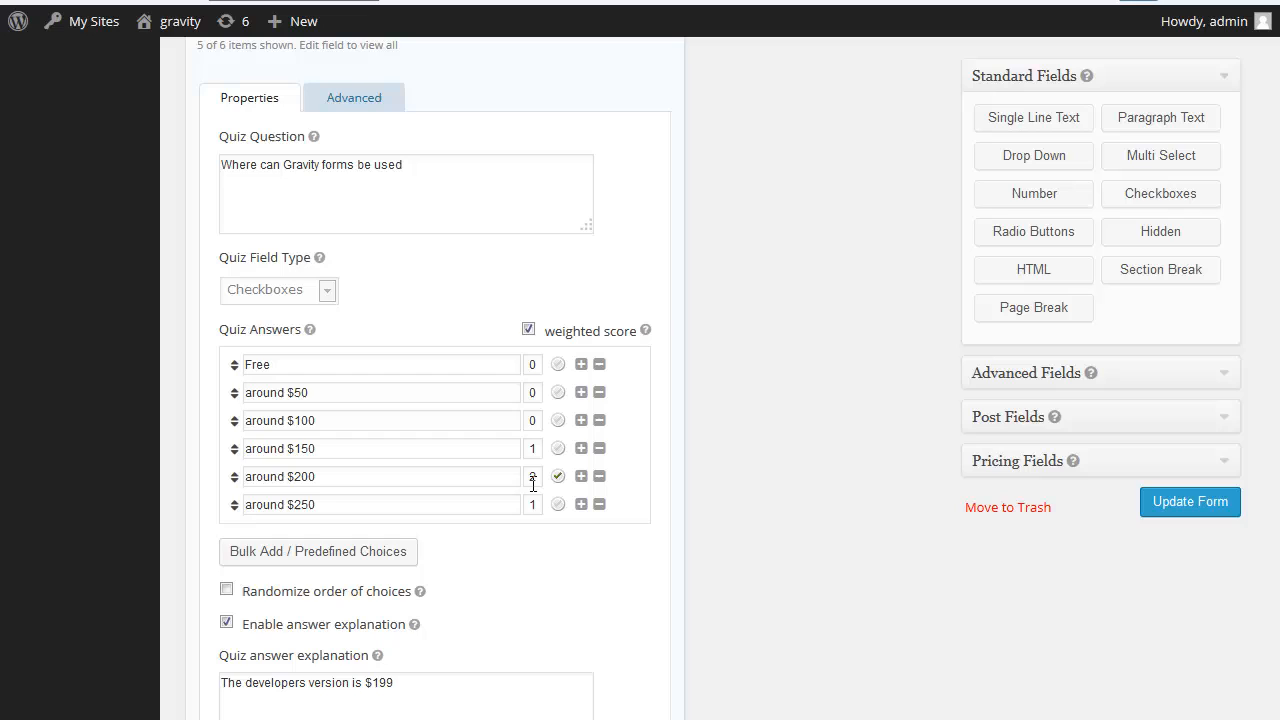
pyautogui.write('2')
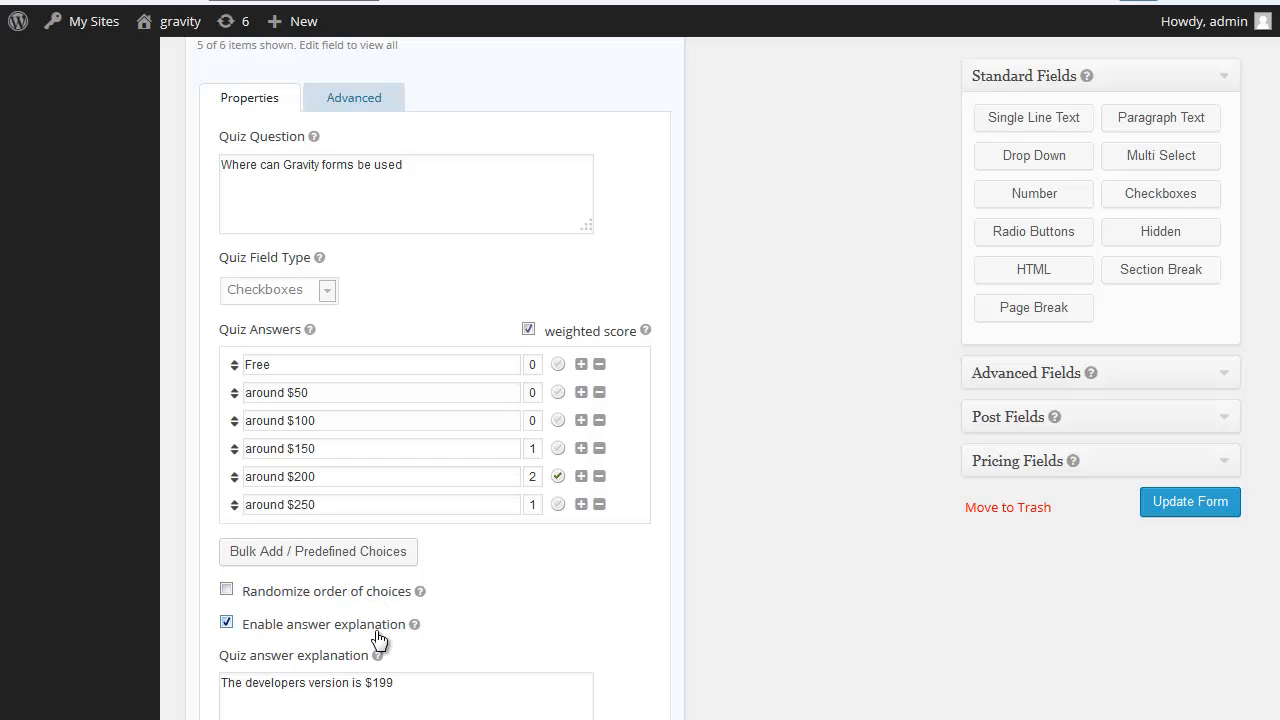
pyautogui.scroll(-3)
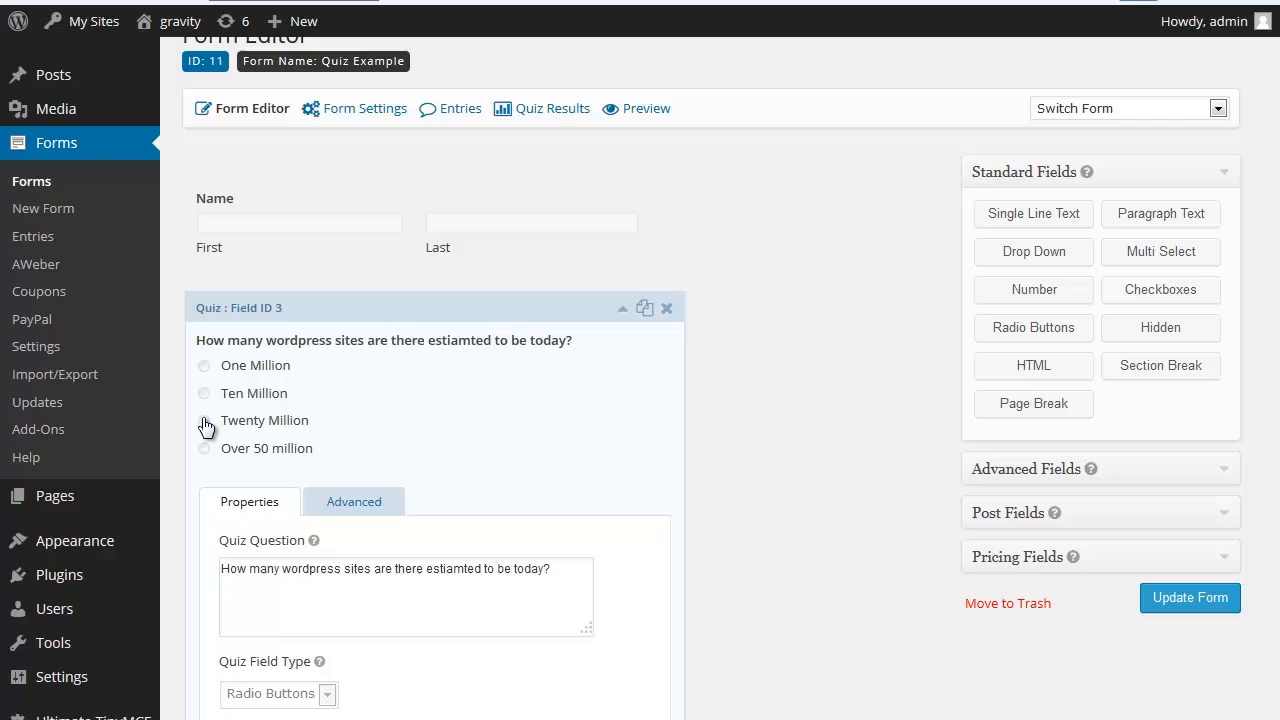
pyautogui.moveTo(683, 316)
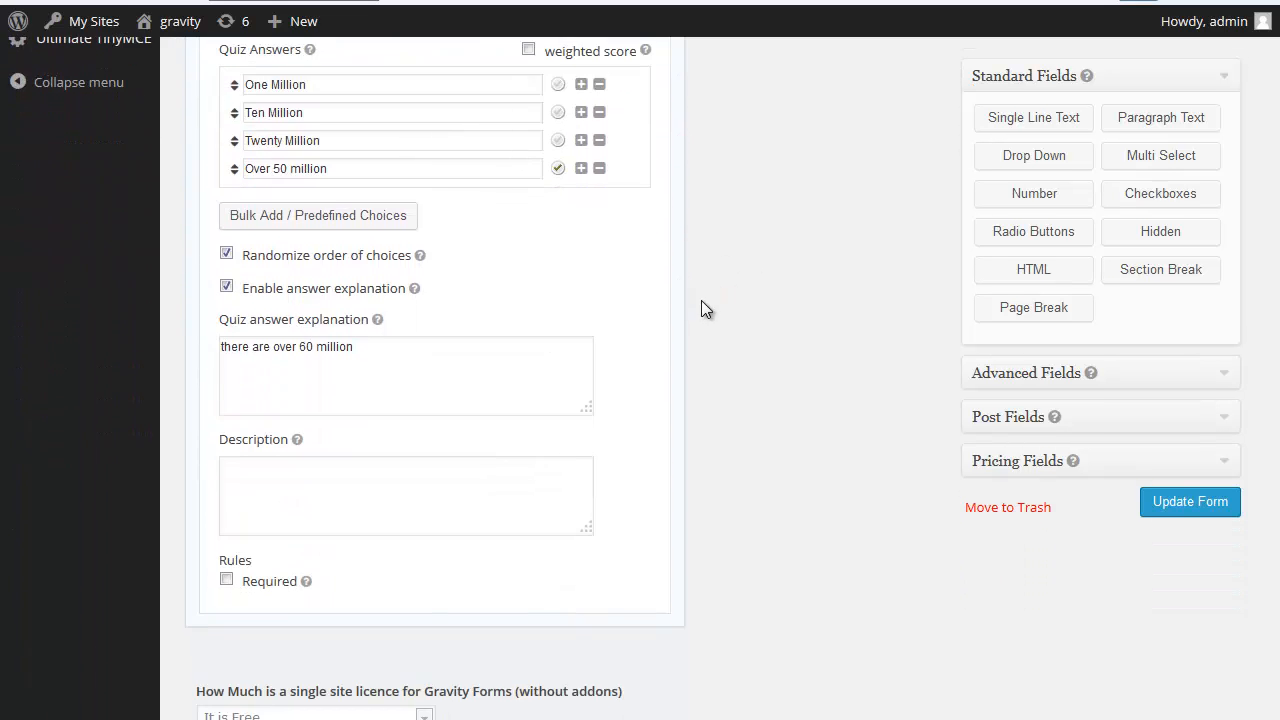
# Scroll down past the licence-price and Gravity Forms usage questions.
pyautogui.scroll(-3)
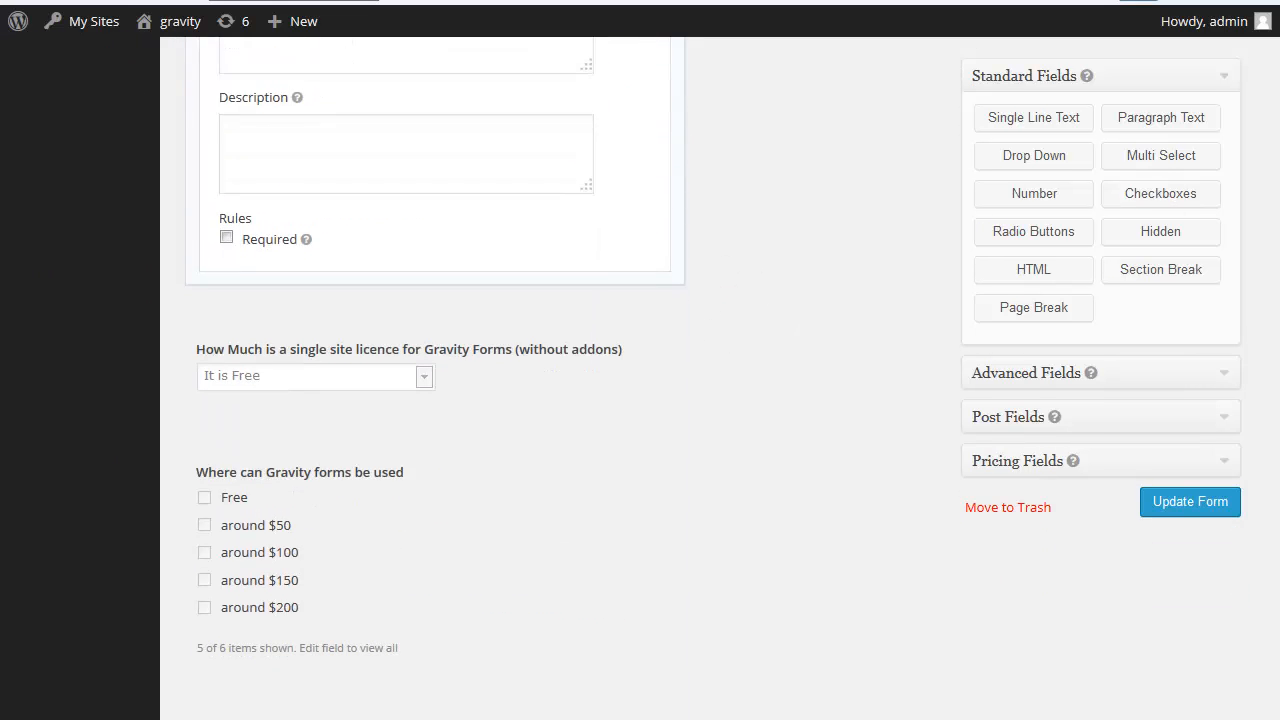